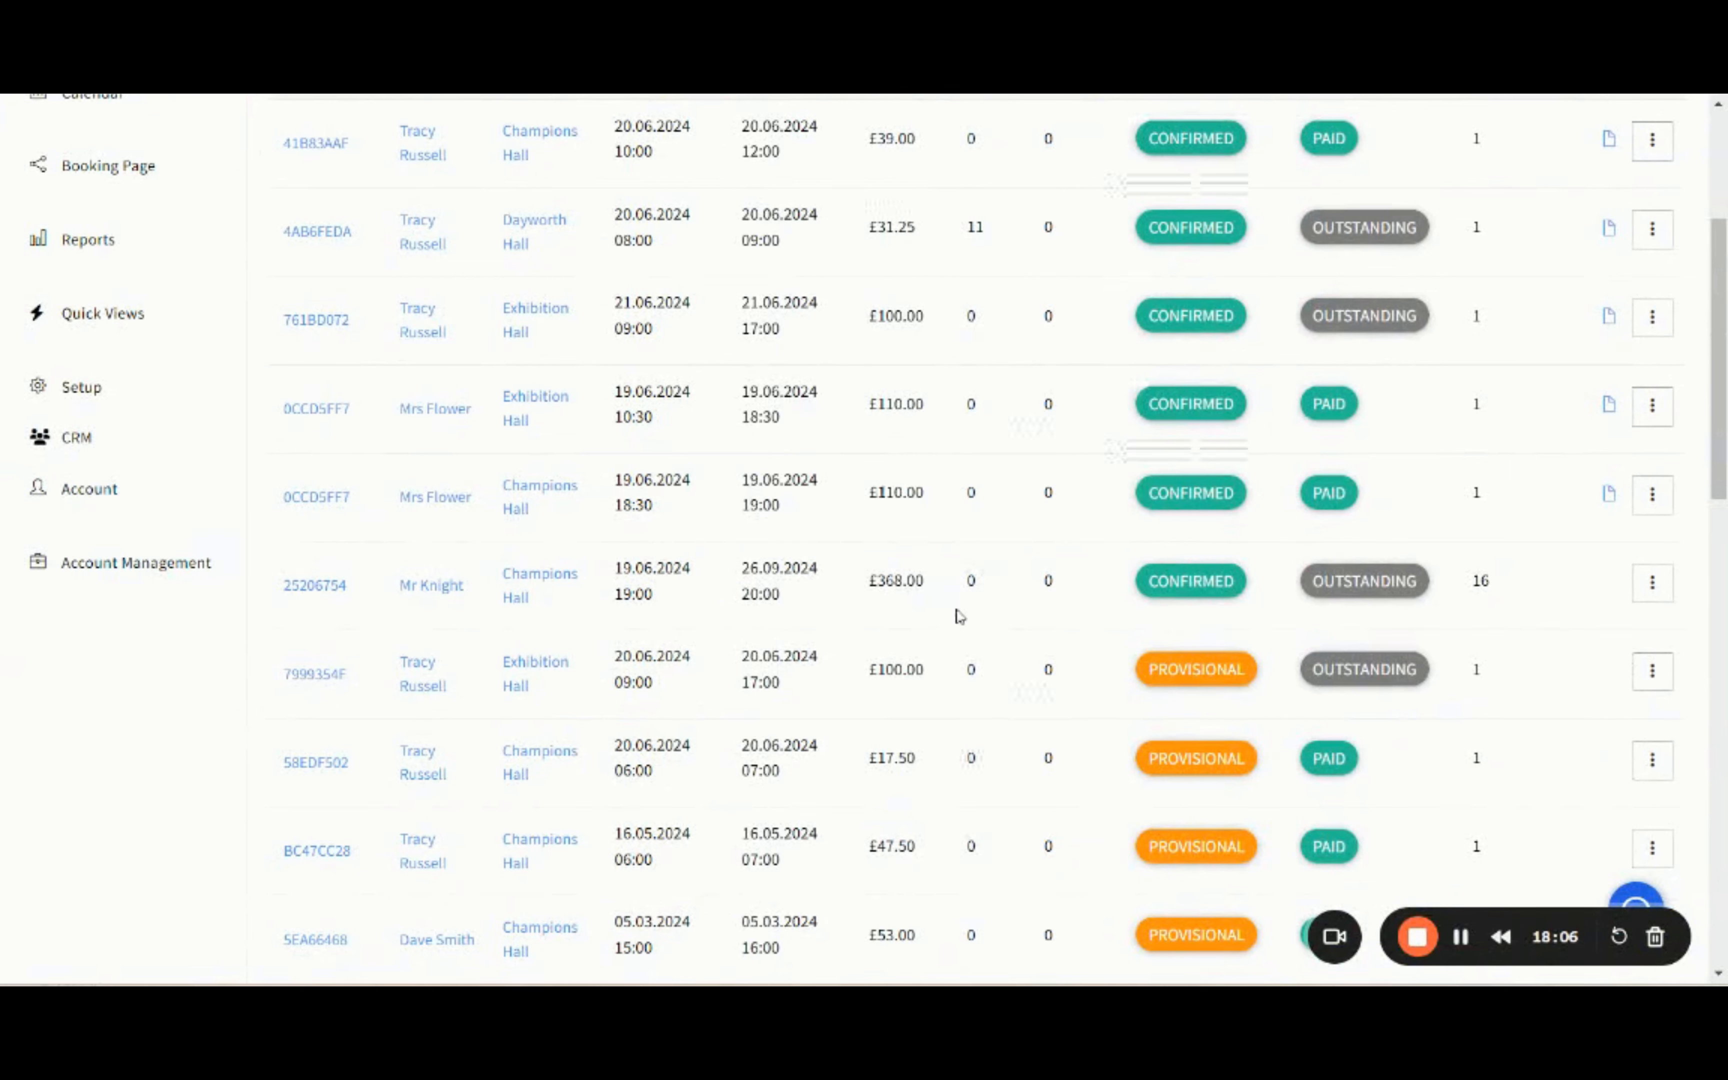
{"action": "mouse_move", "coordinate": [681, 591]}
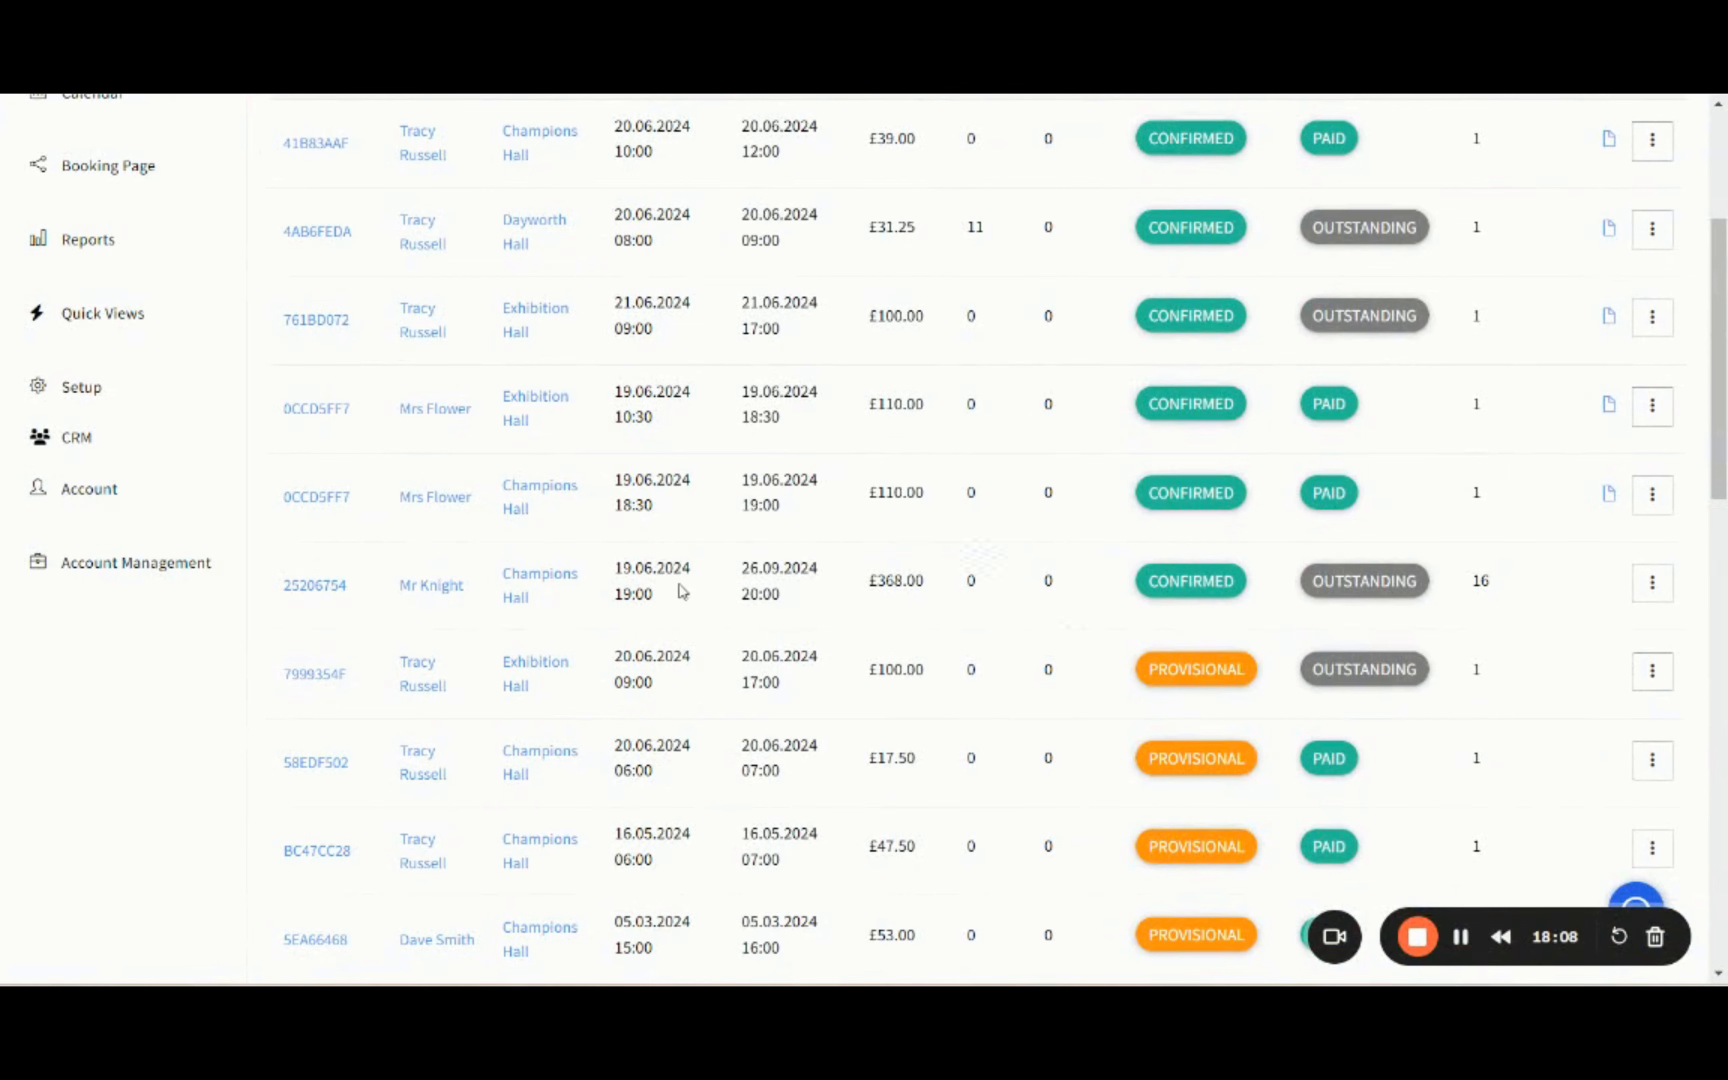
{"action": "mouse_move", "coordinate": [843, 612]}
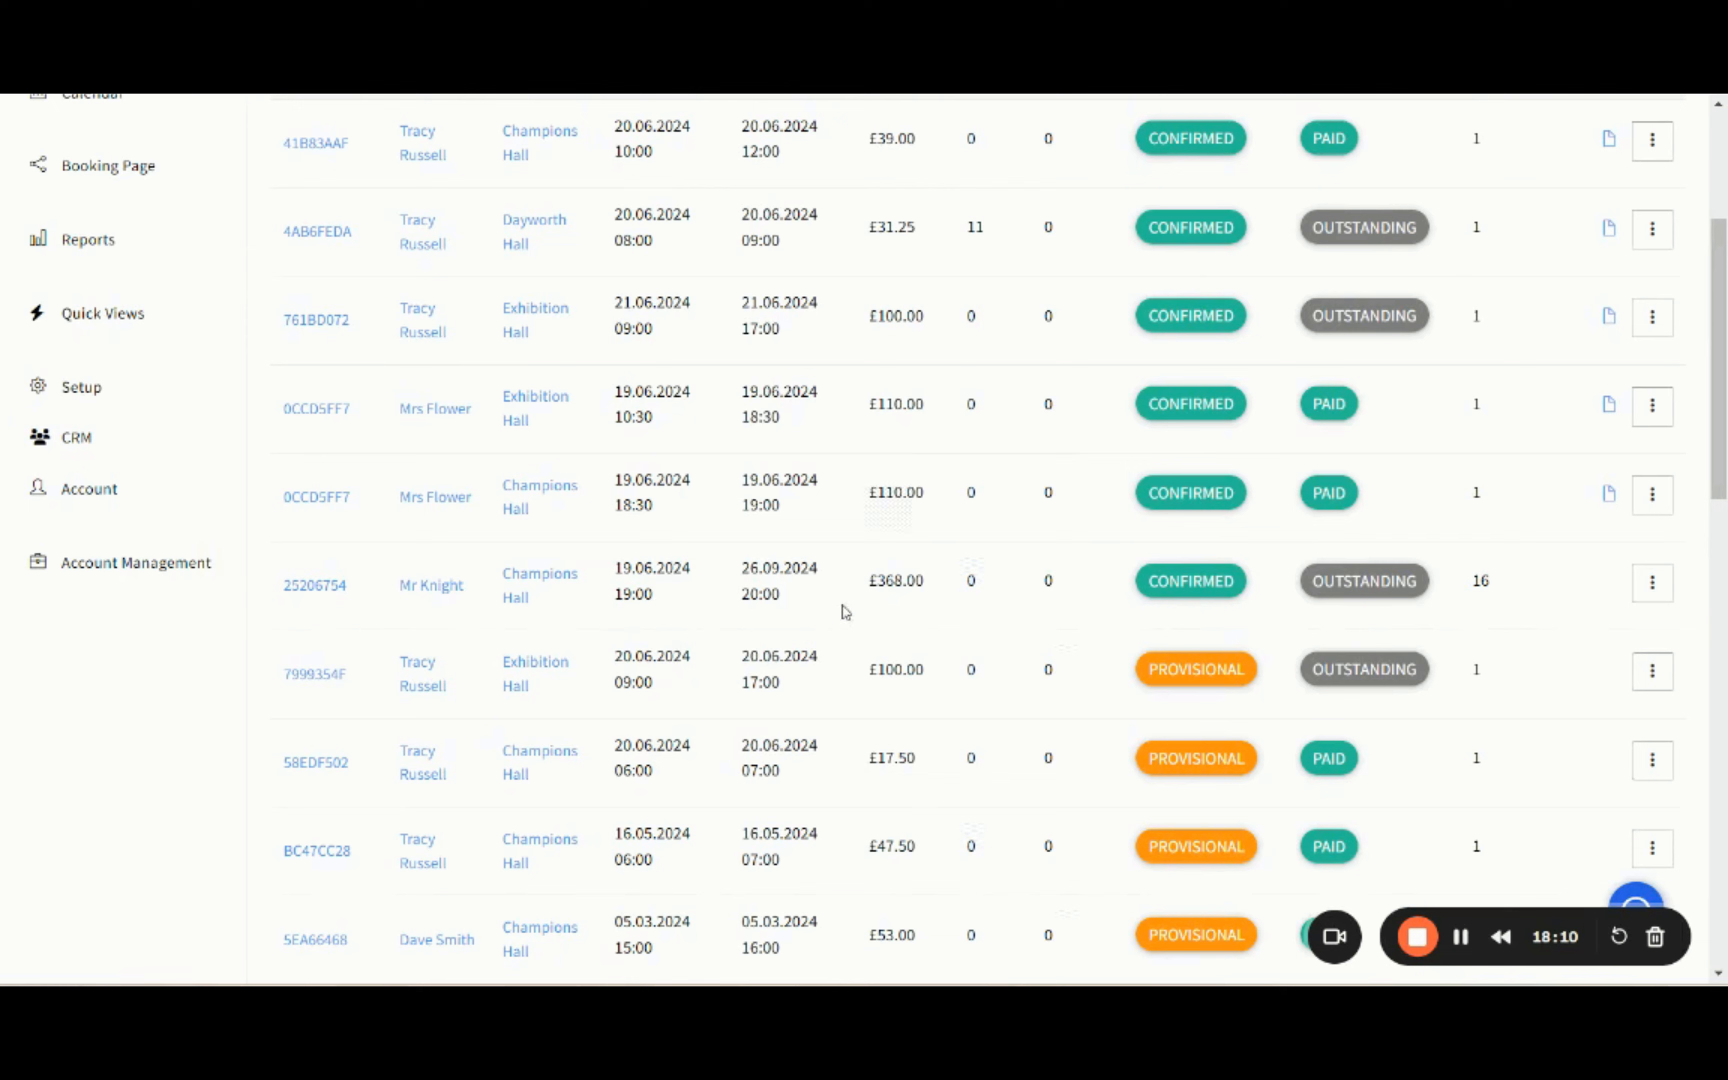
{"action": "mouse_move", "coordinate": [1039, 663]}
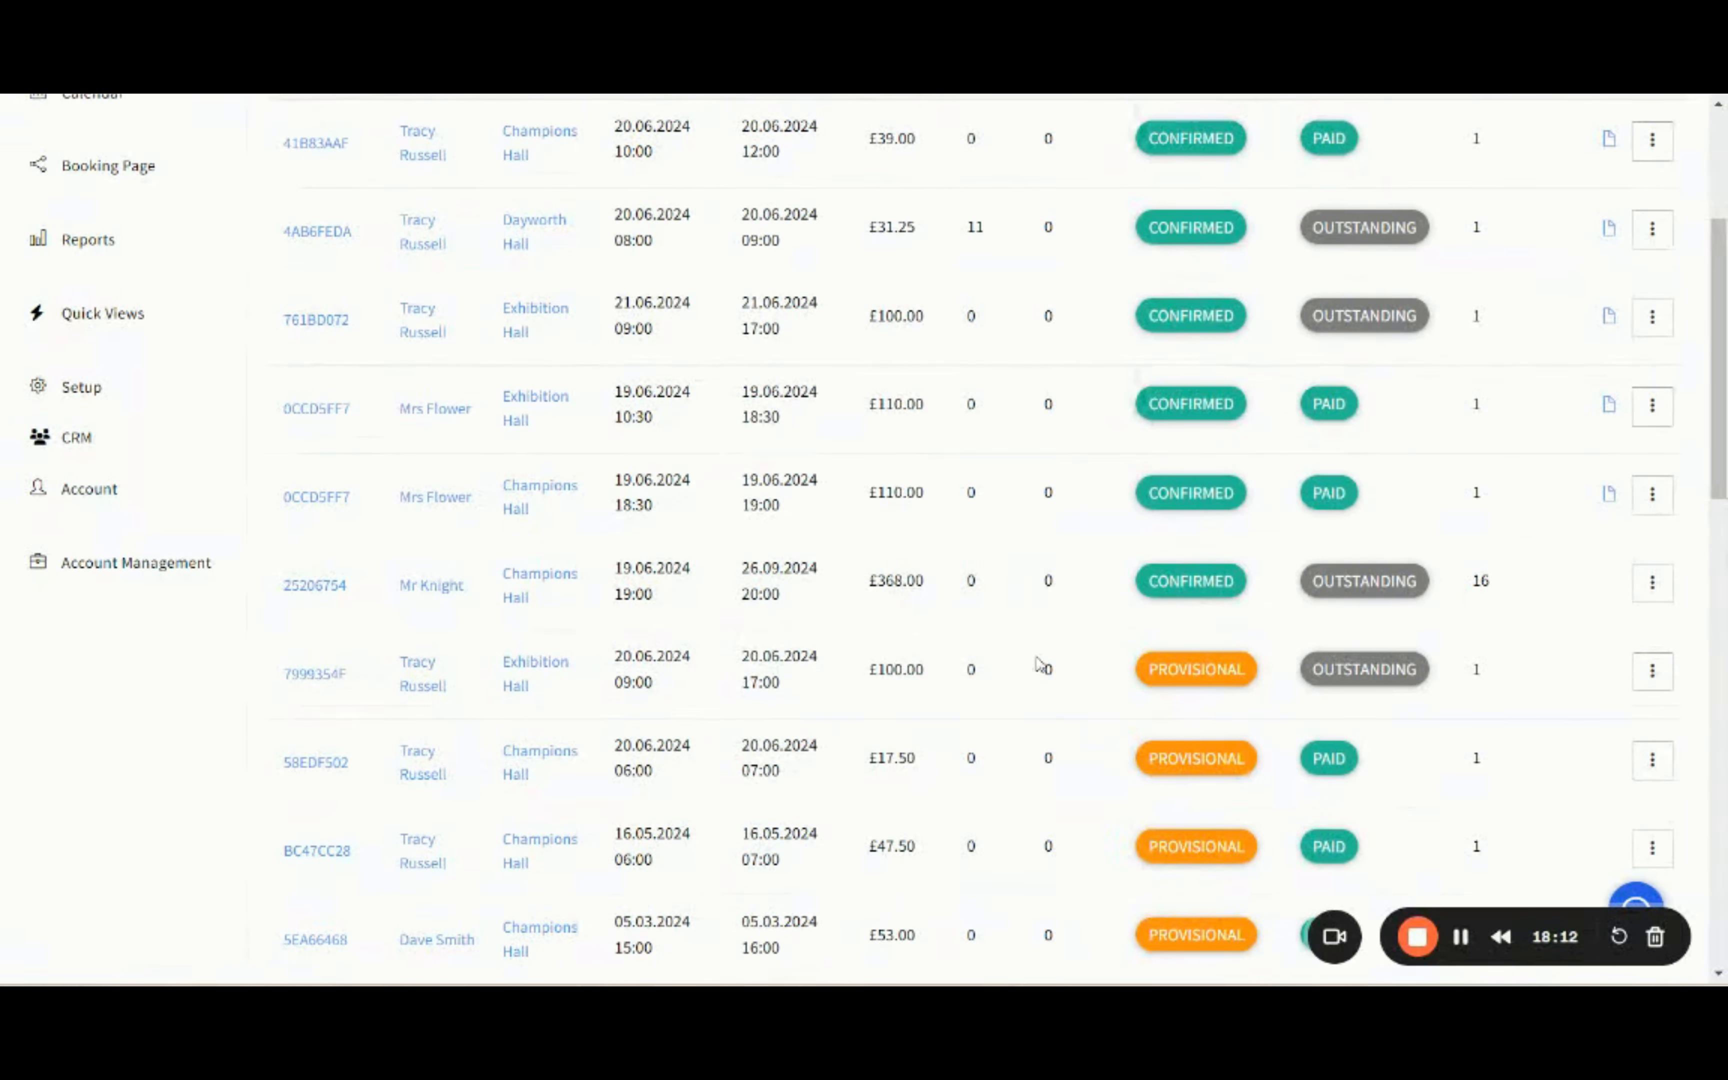
{"action": "mouse_move", "coordinate": [1063, 631]}
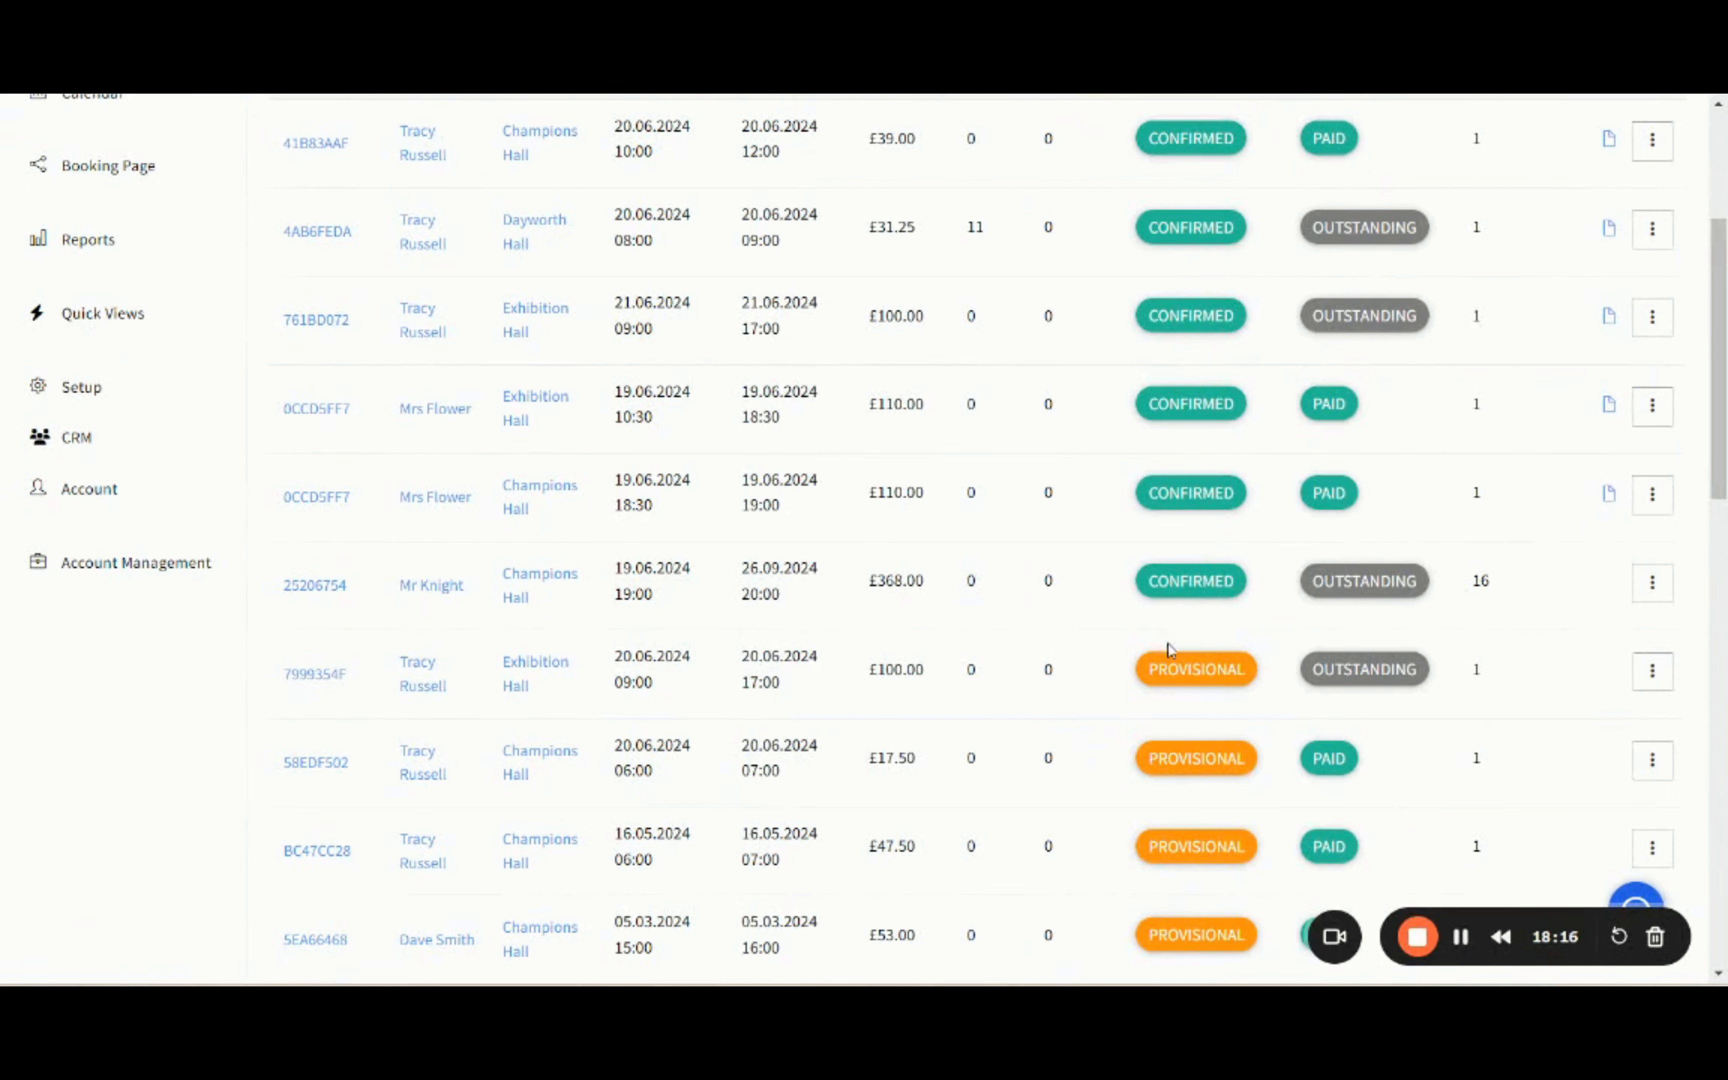
{"action": "mouse_move", "coordinate": [1315, 640]}
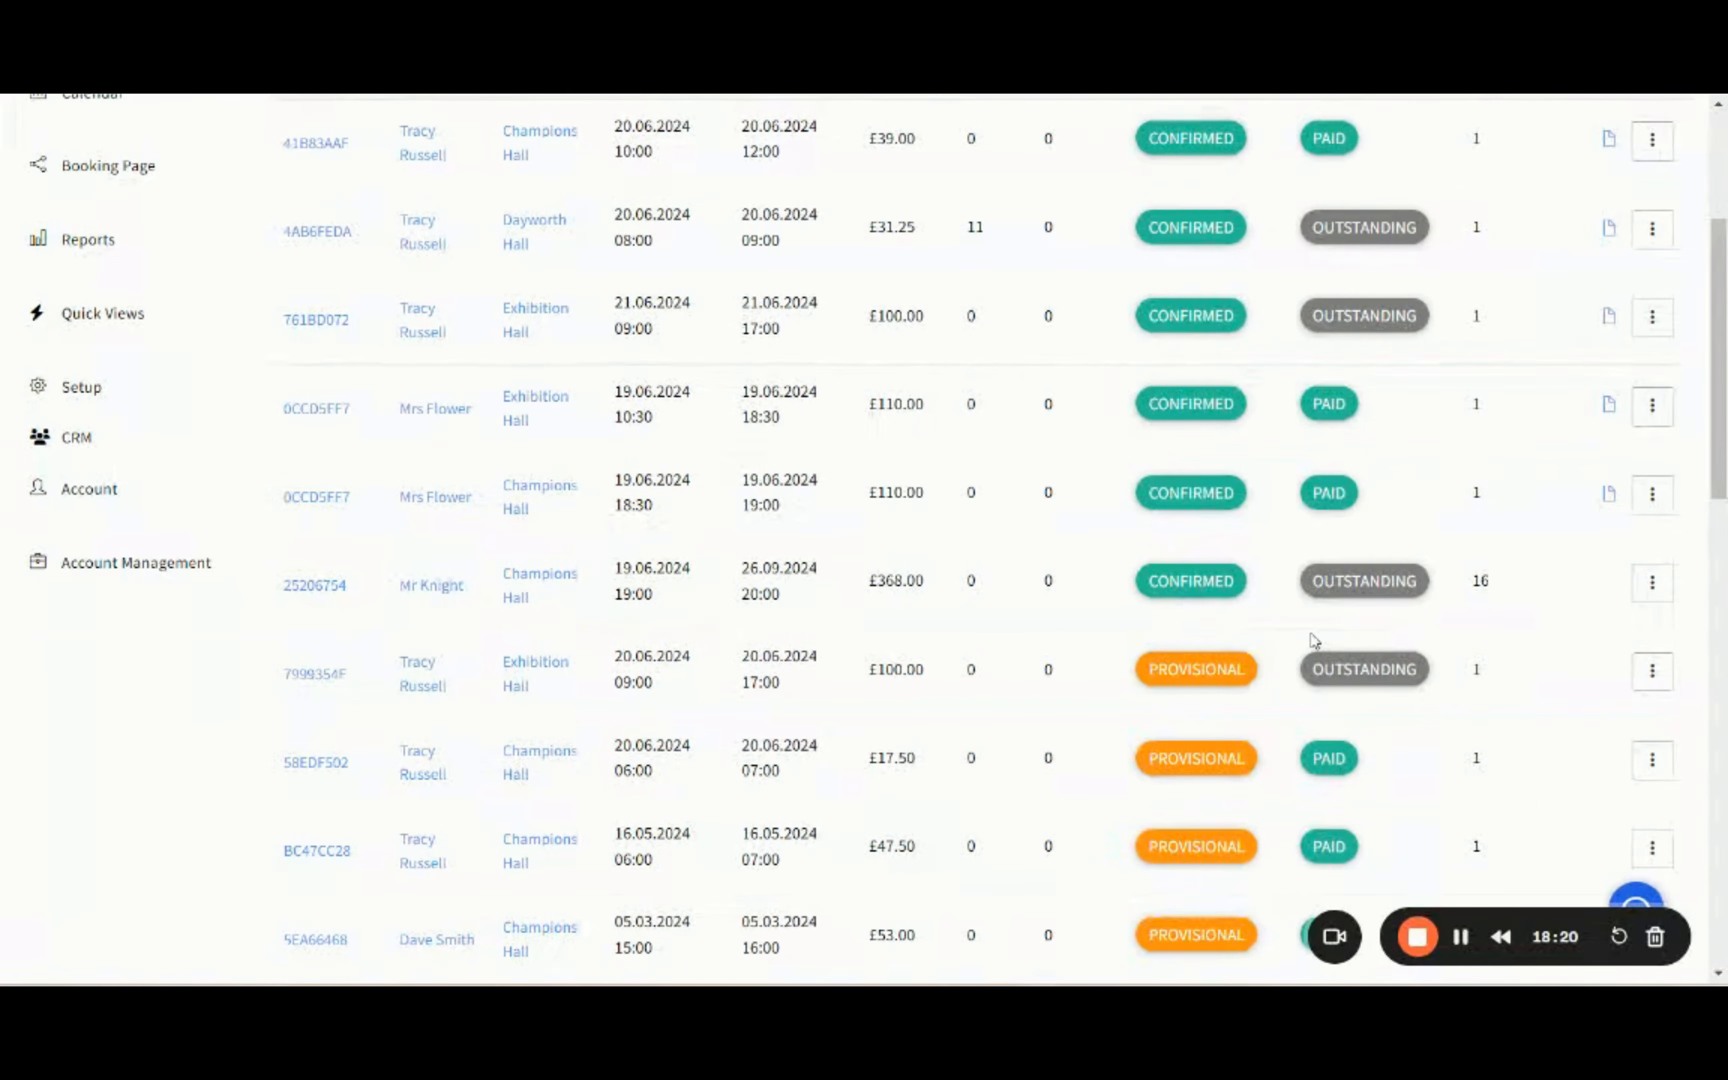
{"action": "mouse_move", "coordinate": [1651, 582]}
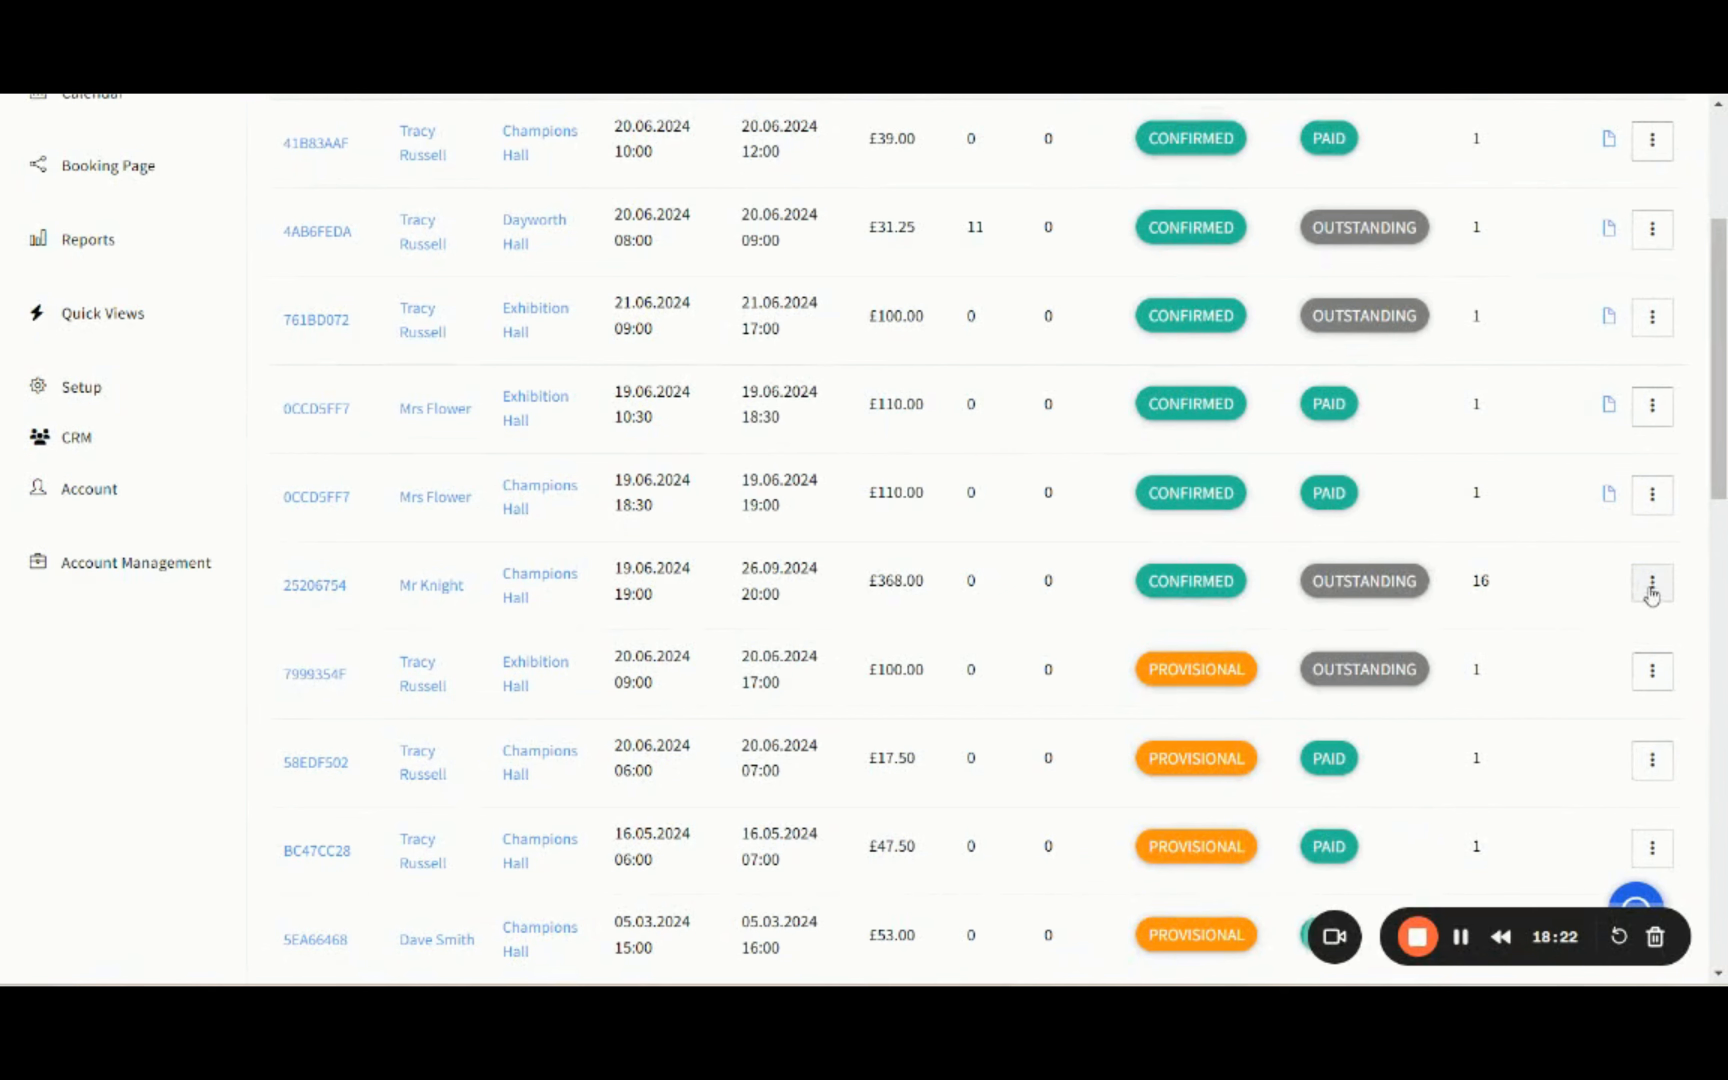
{"action": "left_click", "coordinate": [1652, 581]}
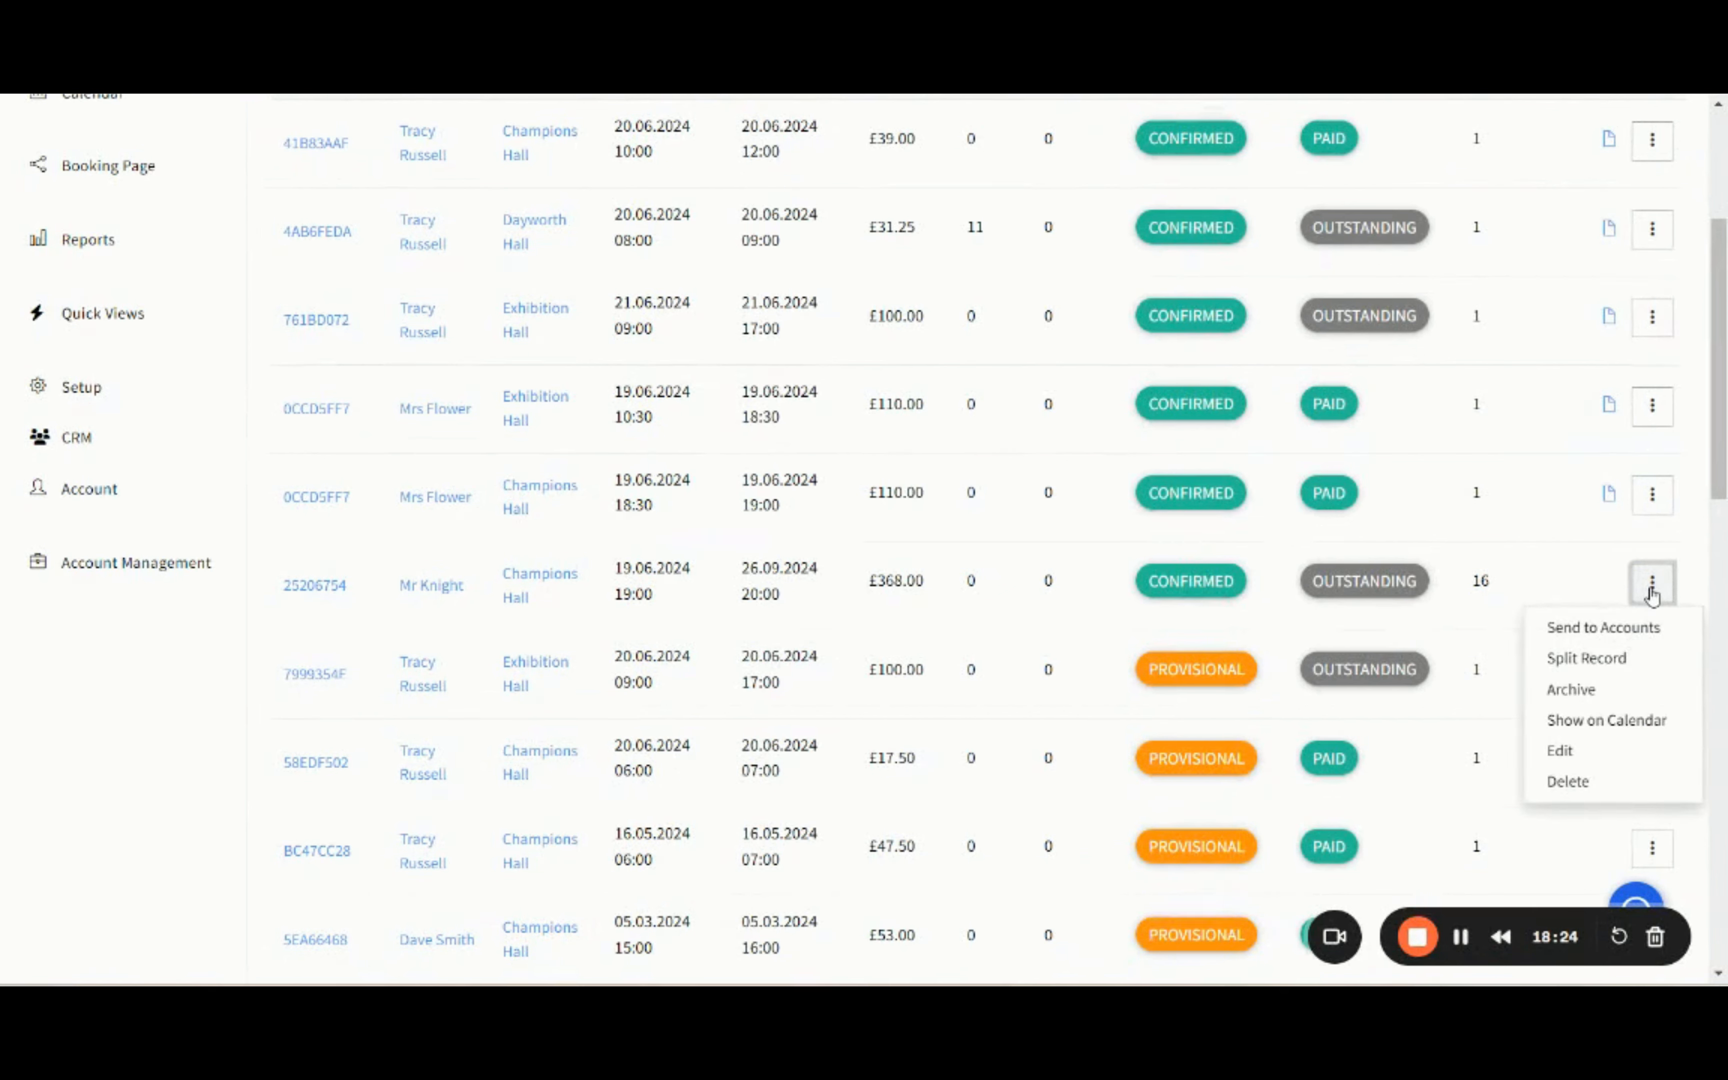
{"action": "mouse_move", "coordinate": [1603, 626]}
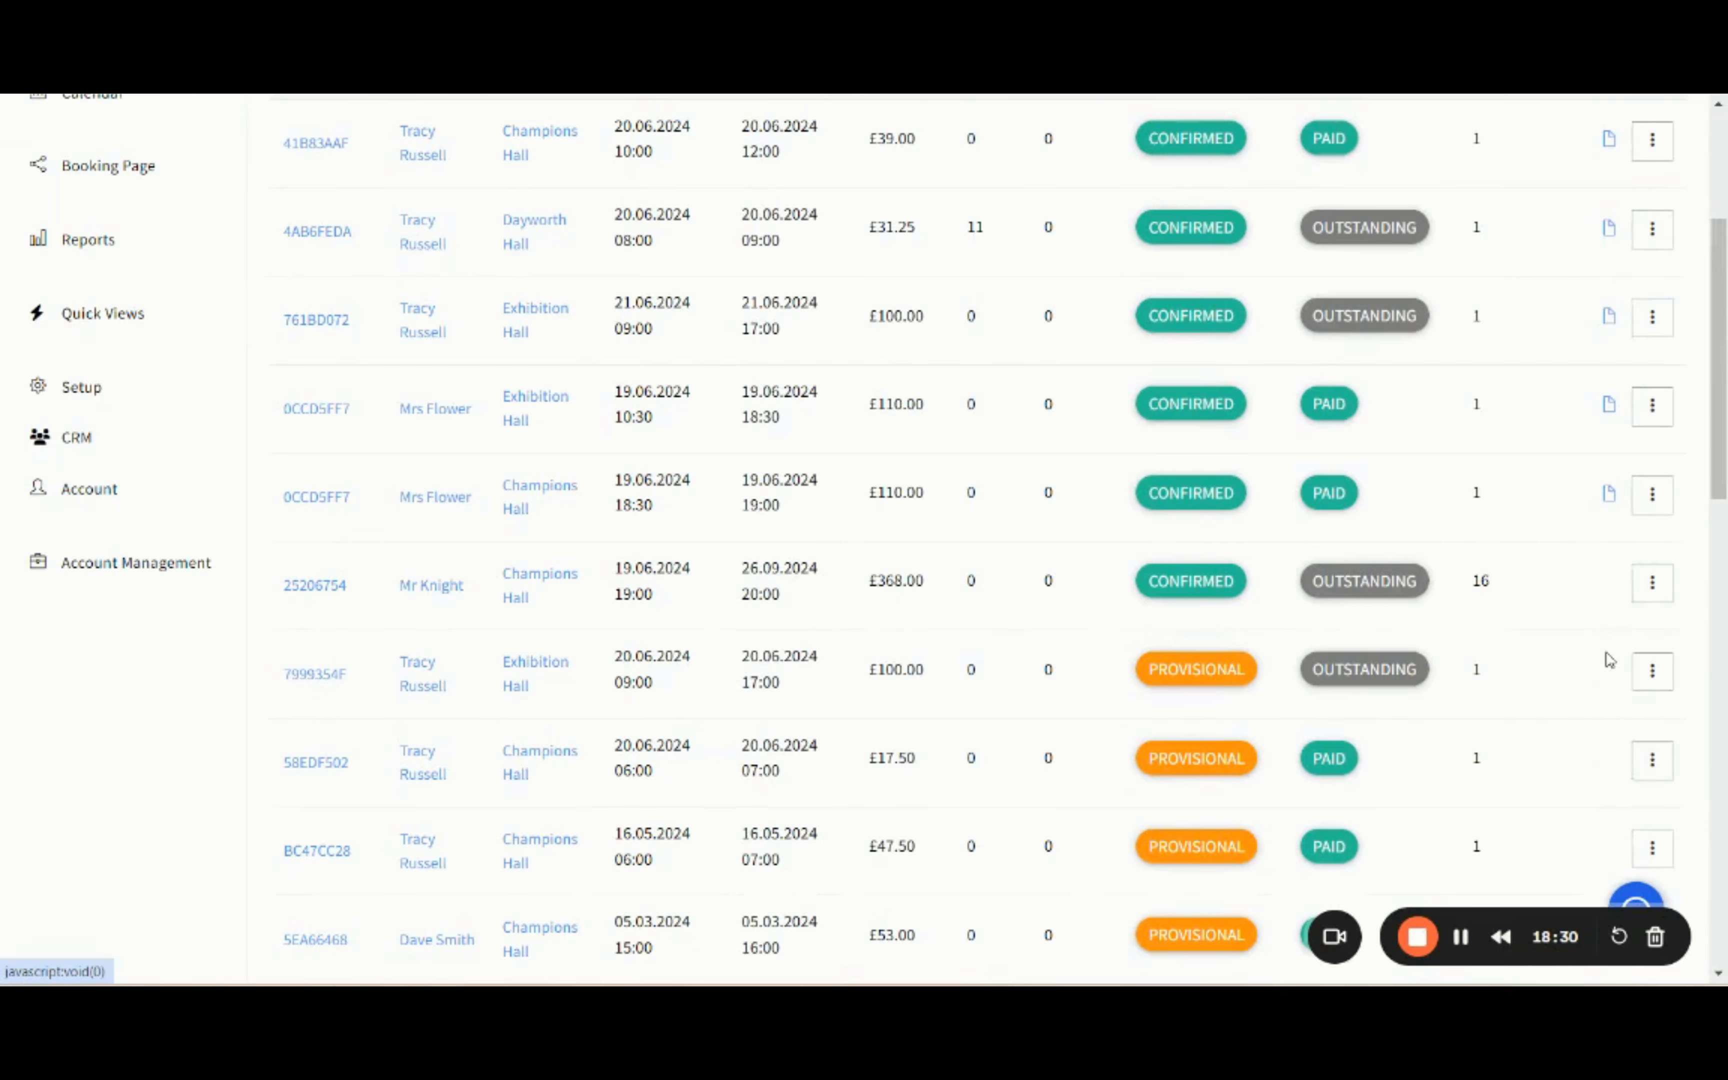
{"action": "left_click", "coordinate": [1651, 582]}
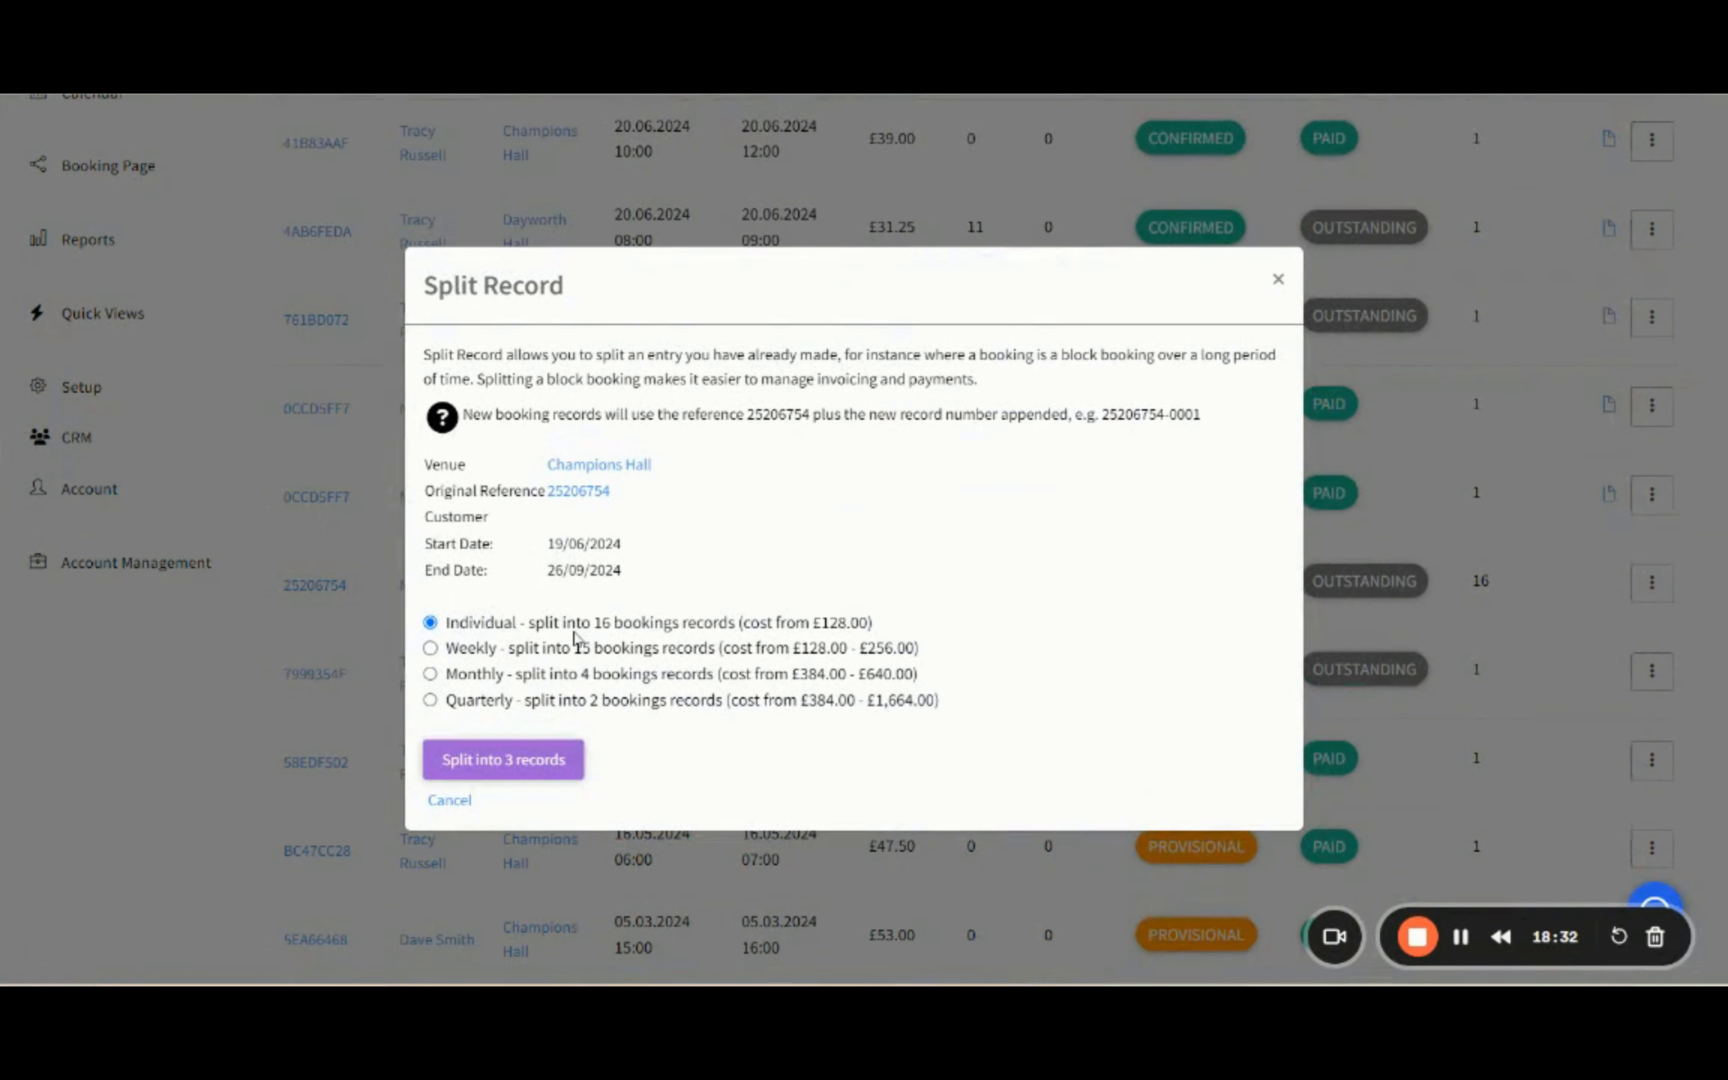
{"action": "mouse_move", "coordinate": [457, 660]}
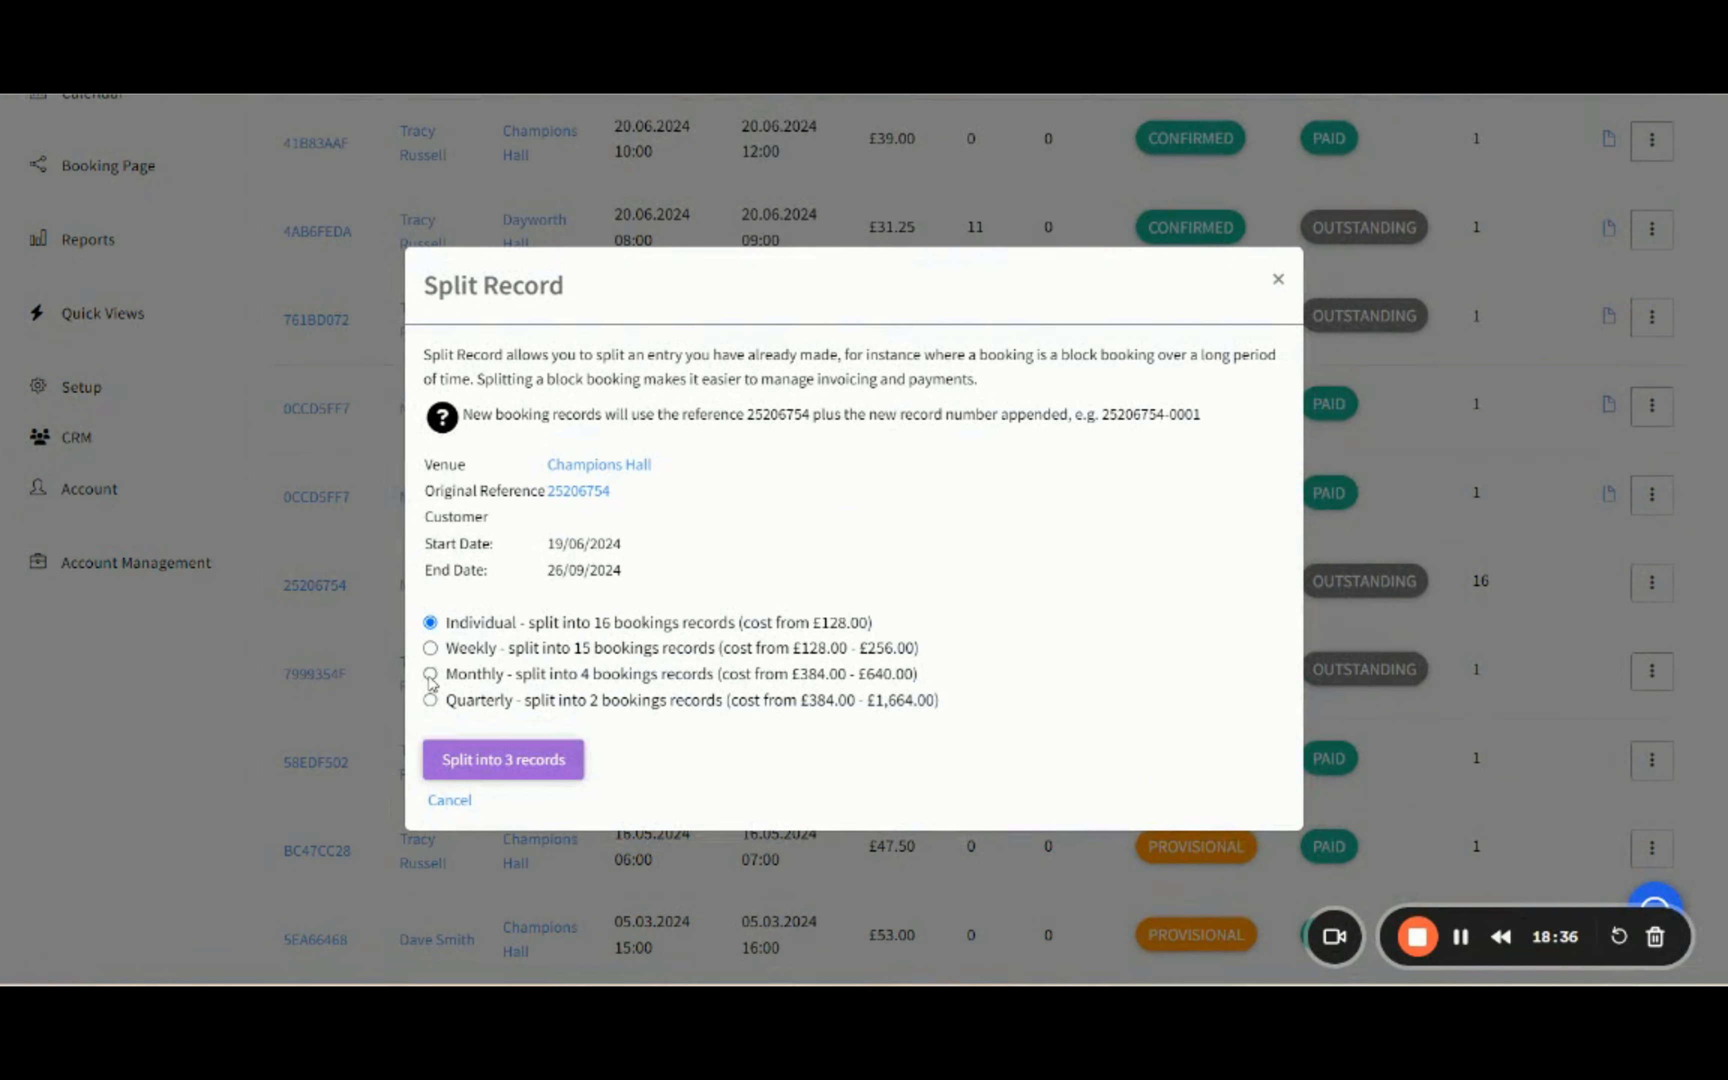
{"action": "left_click", "coordinate": [430, 673]}
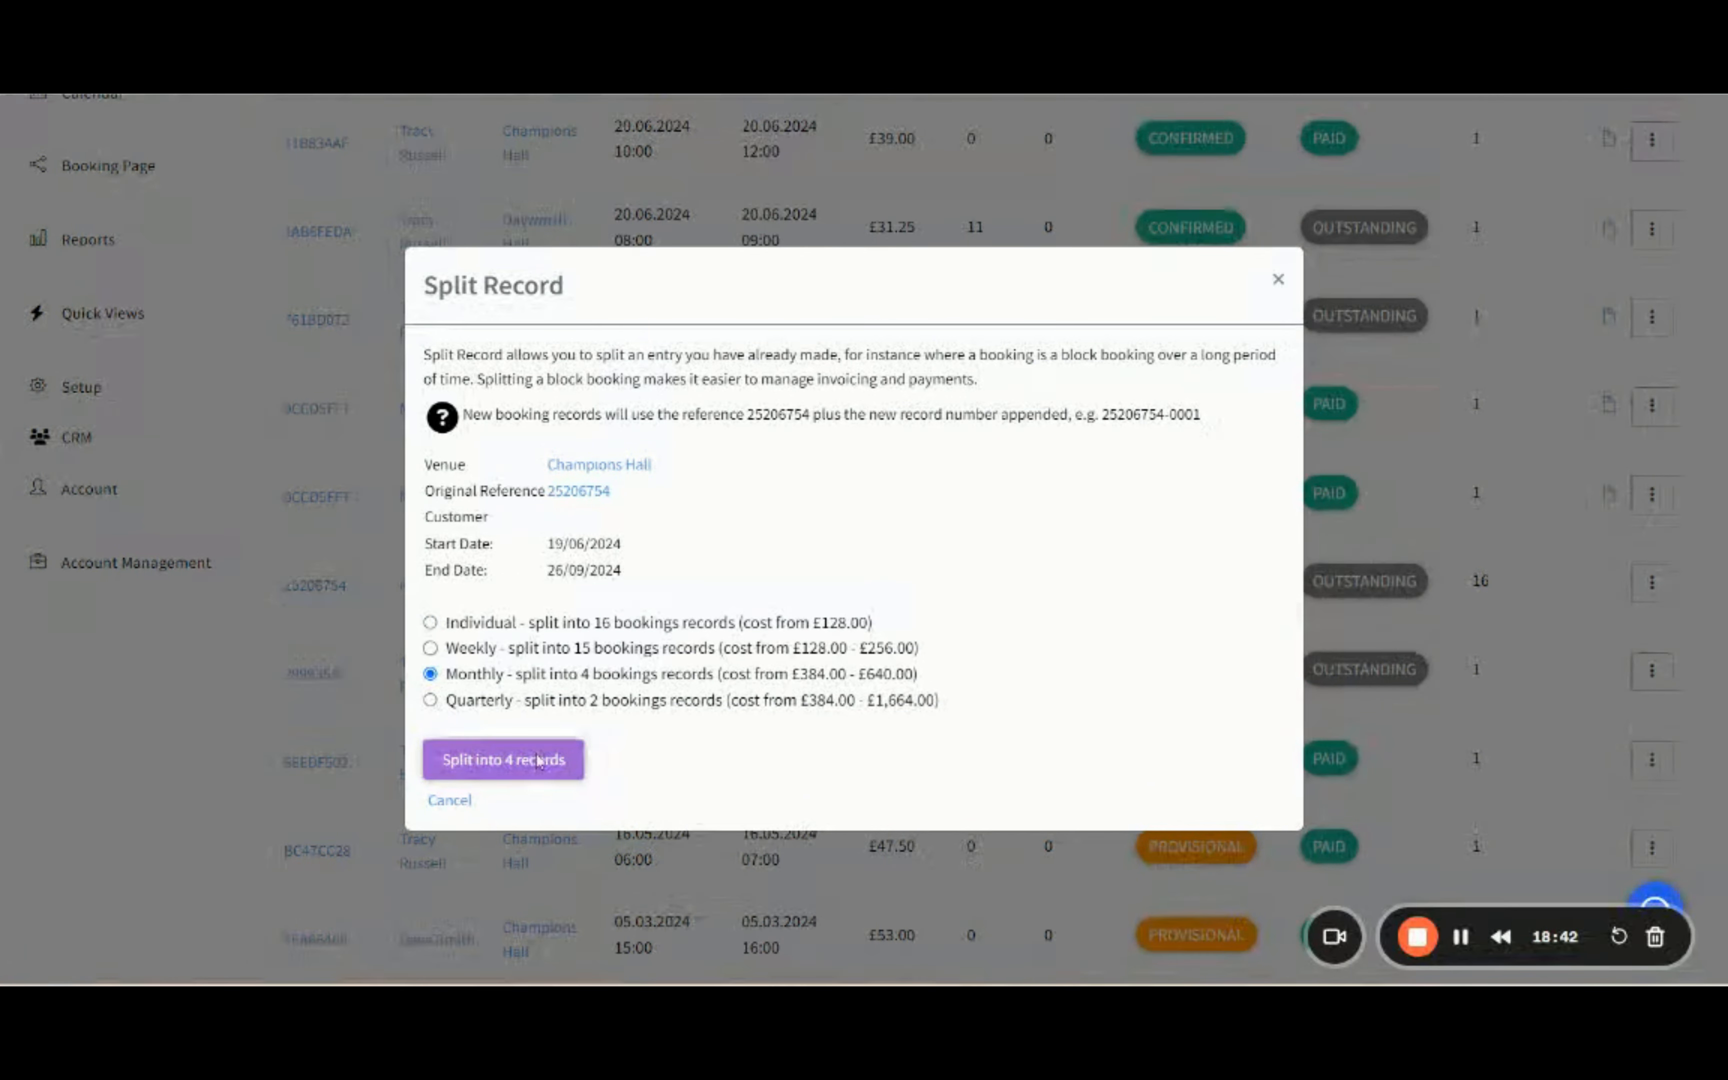
{"action": "left_click", "coordinate": [503, 759]}
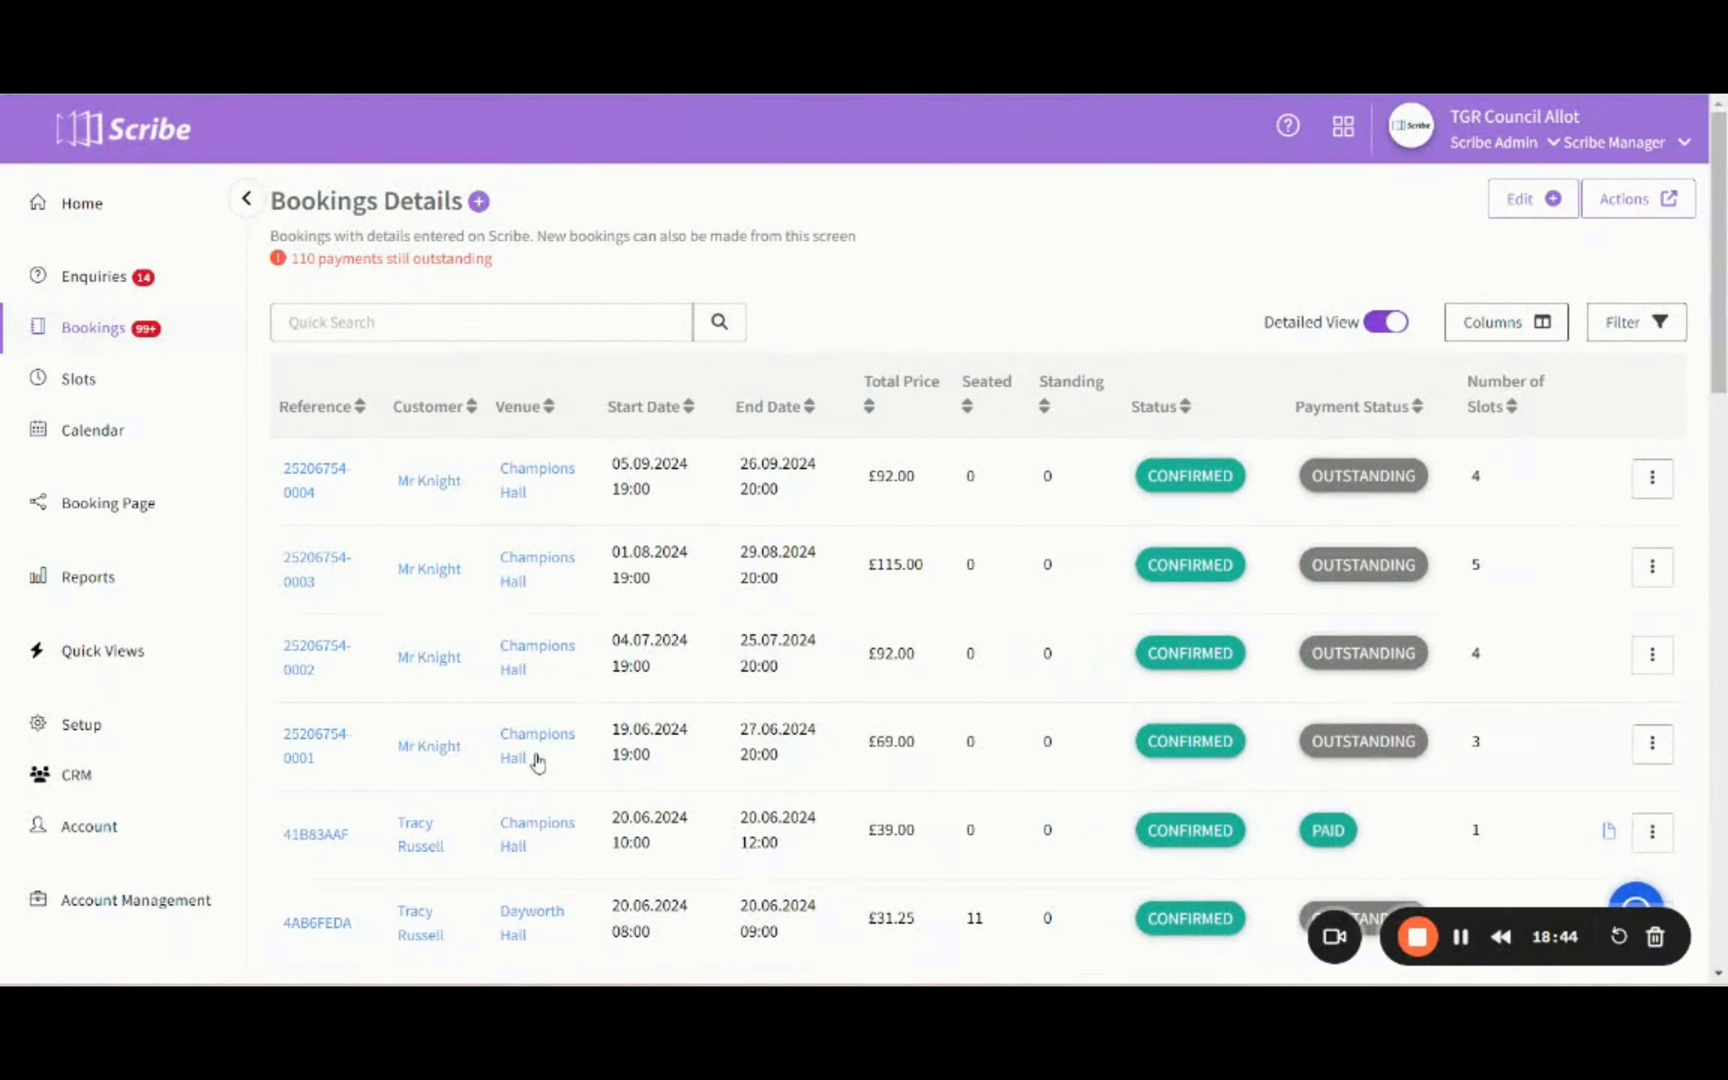
{"action": "mouse_move", "coordinate": [316, 479]}
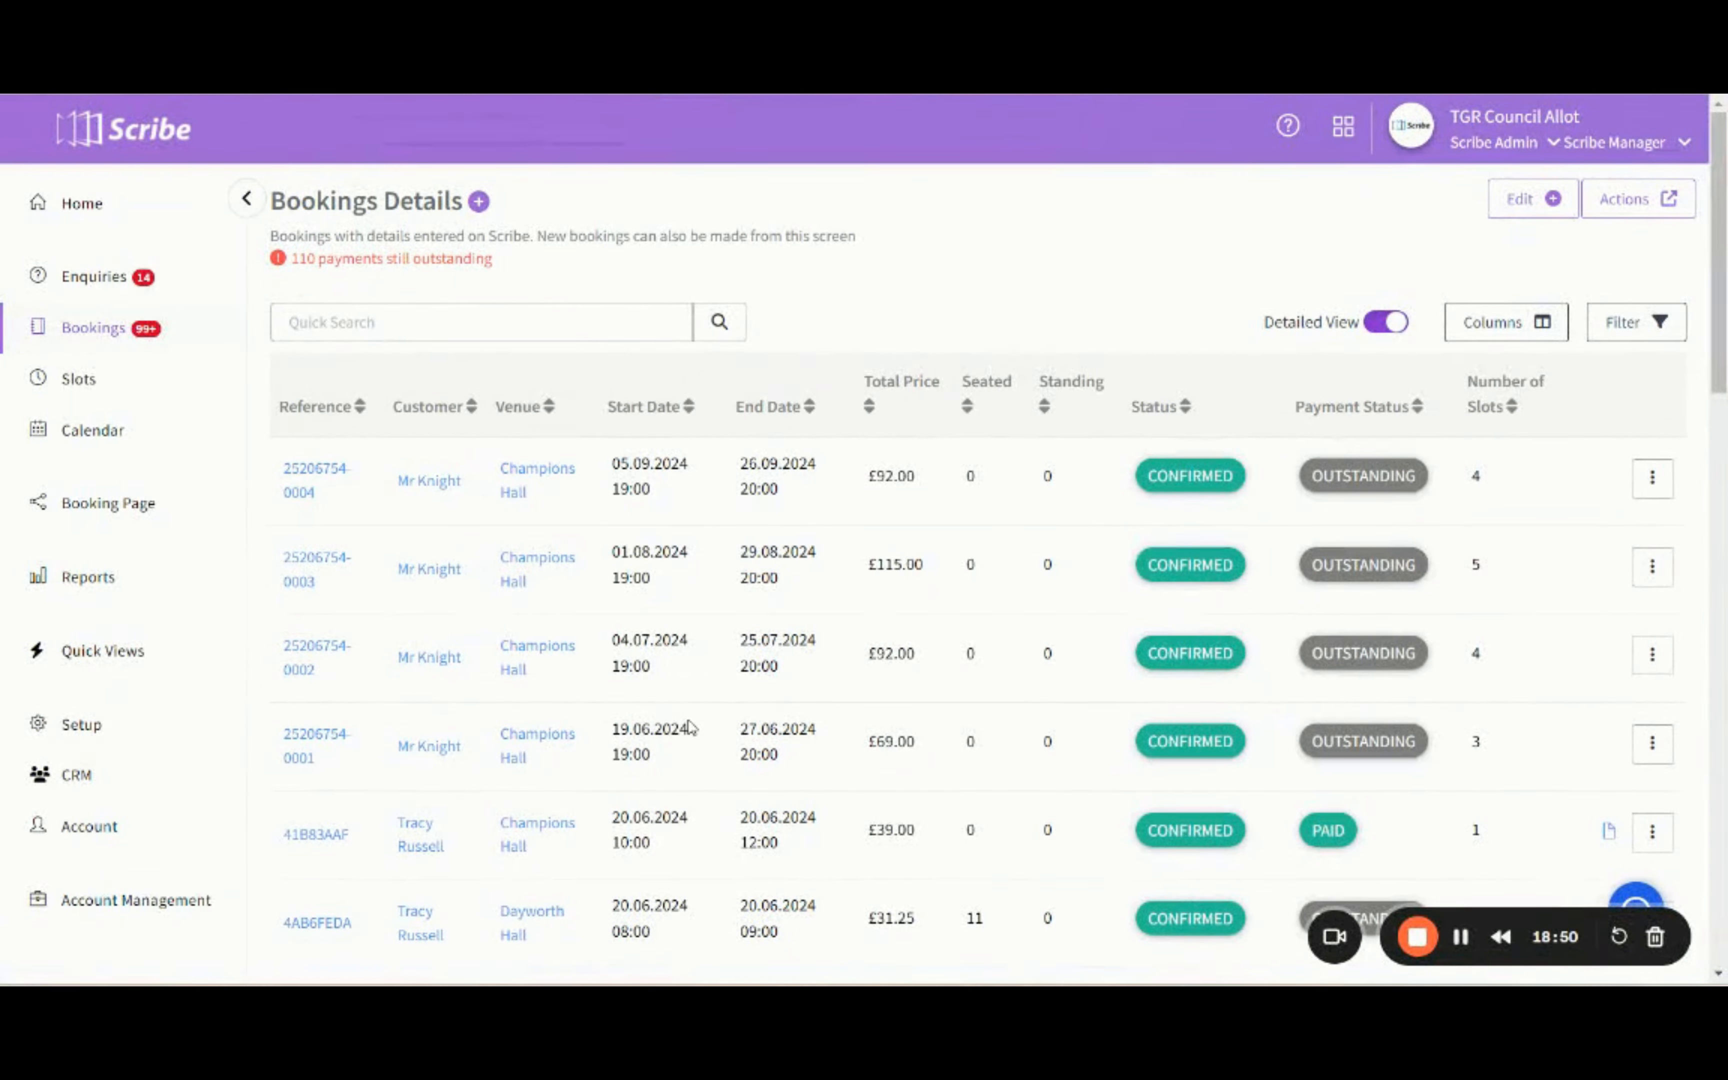
{"action": "mouse_move", "coordinate": [665, 667]}
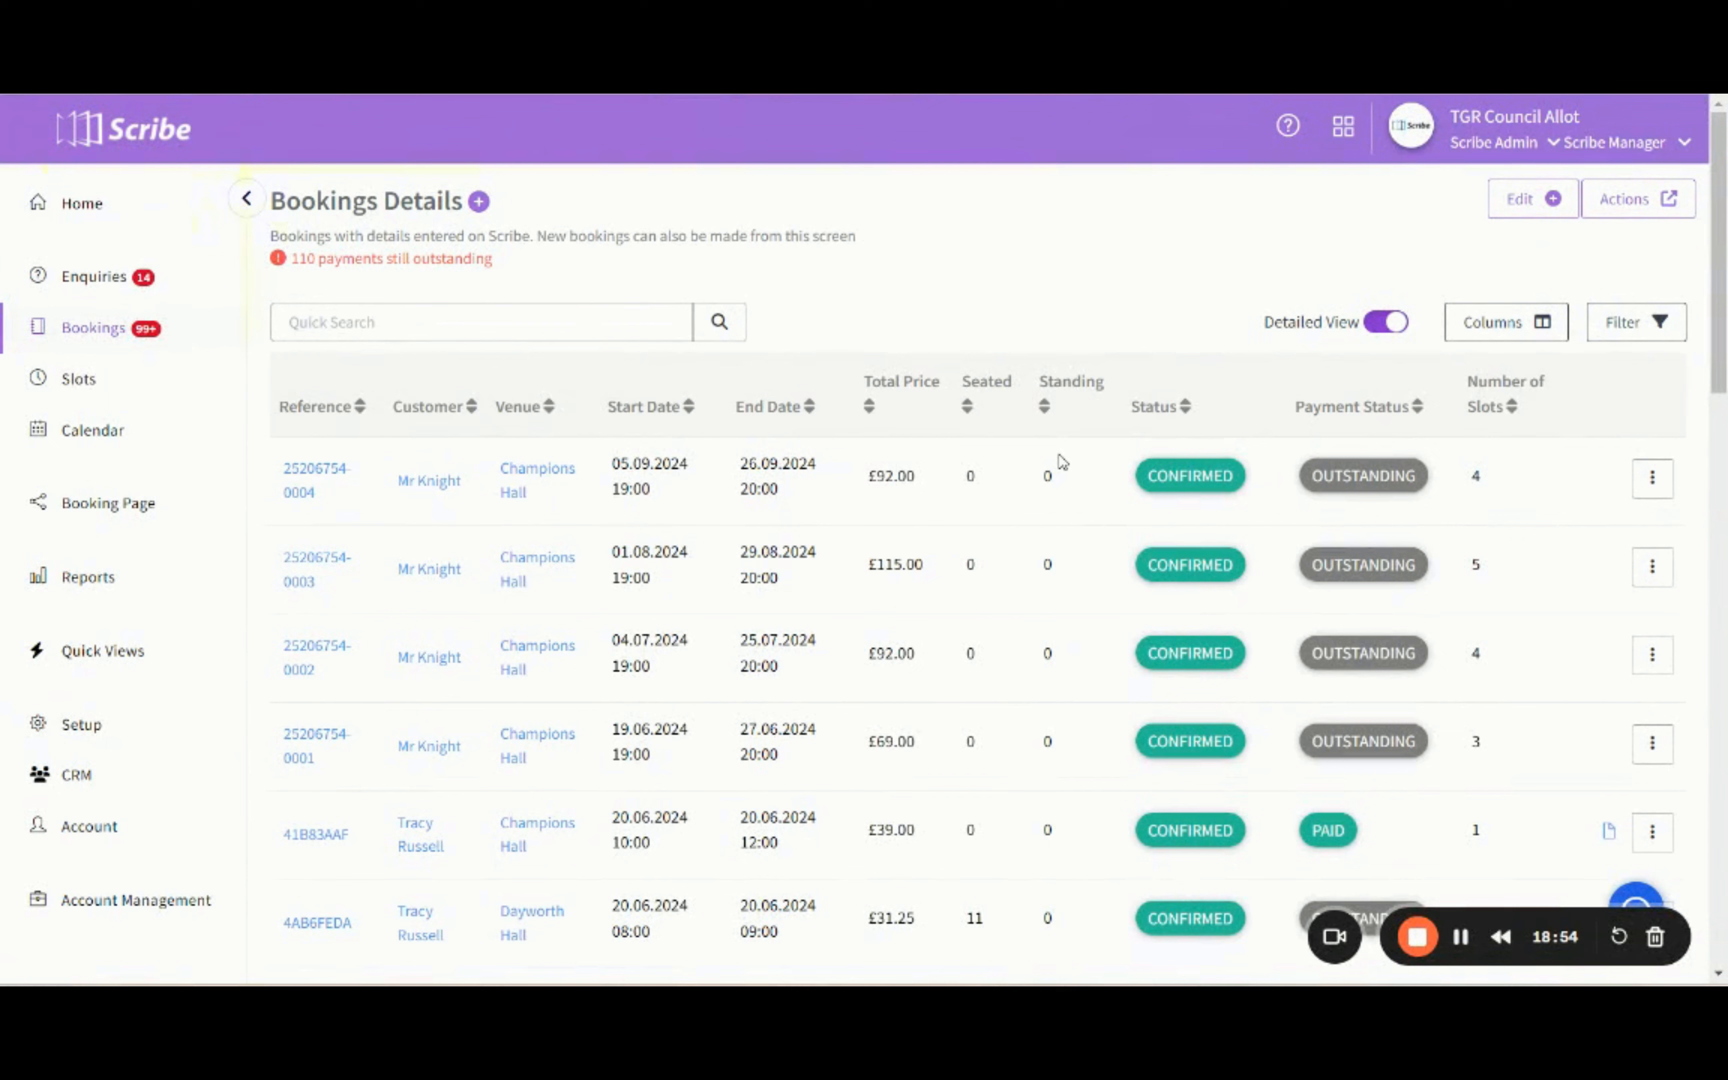
{"action": "mouse_move", "coordinate": [449, 791]}
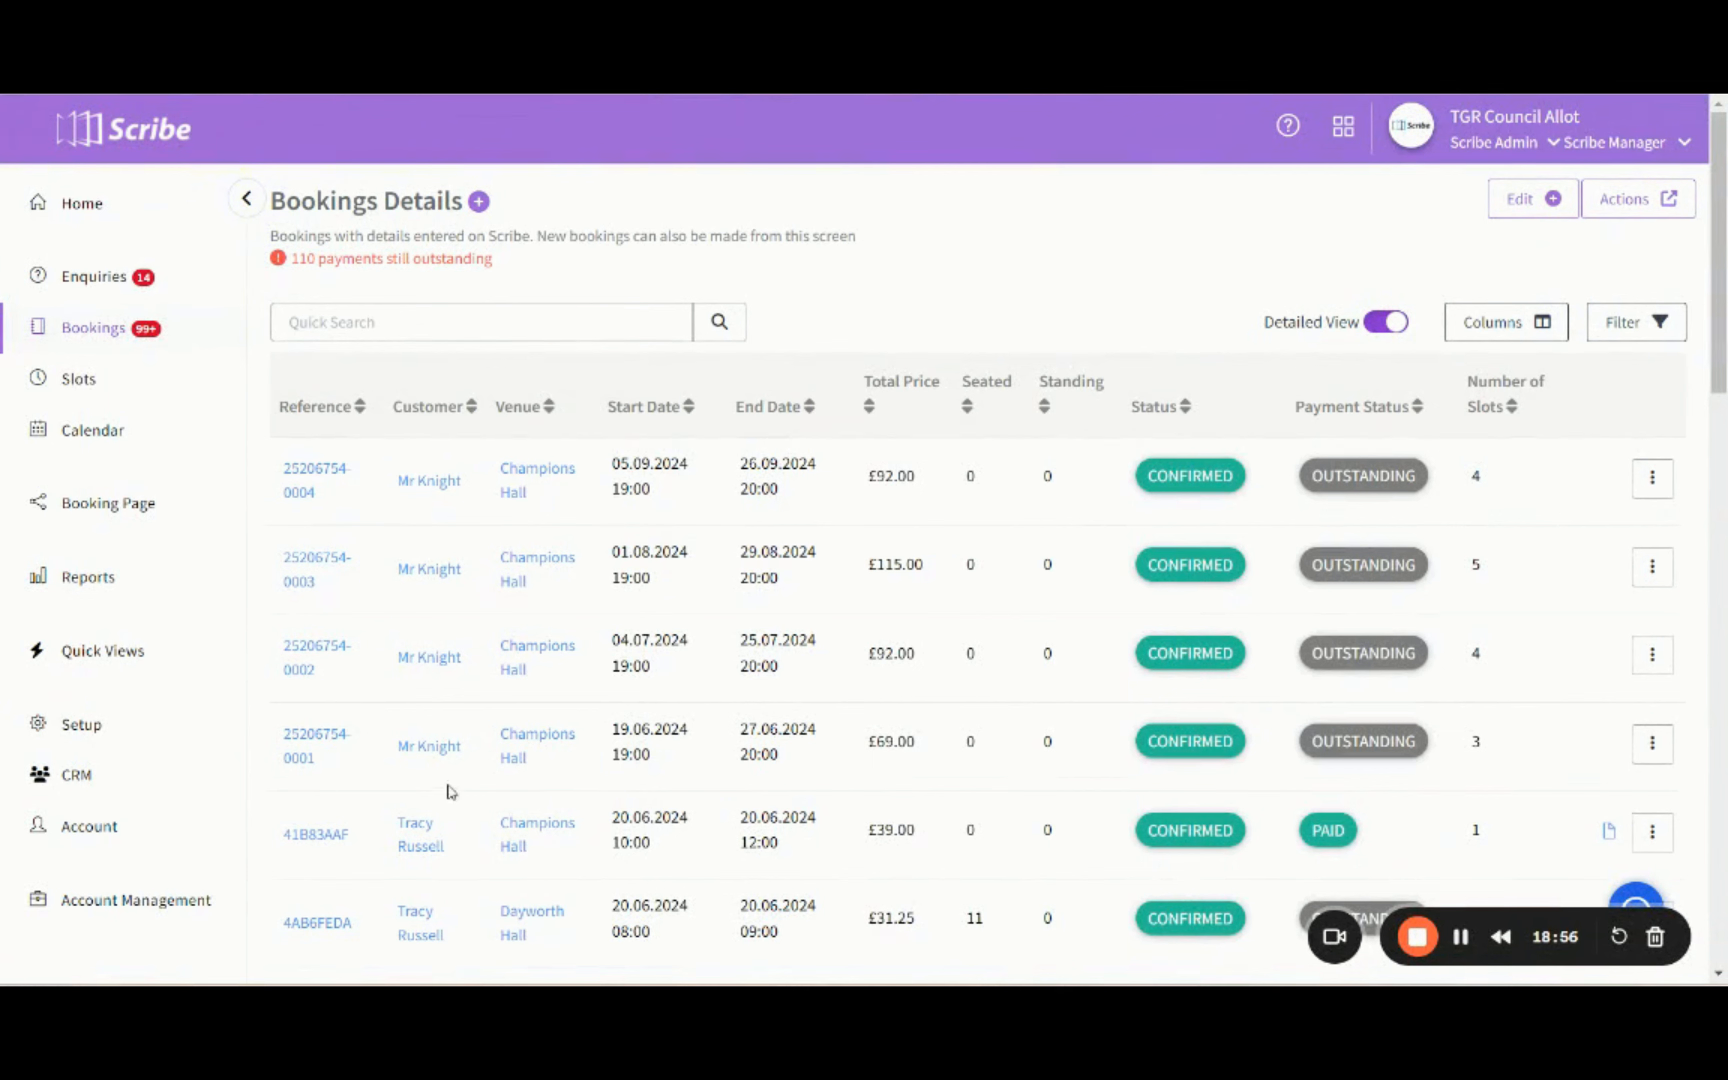
{"action": "mouse_move", "coordinate": [1302, 796]}
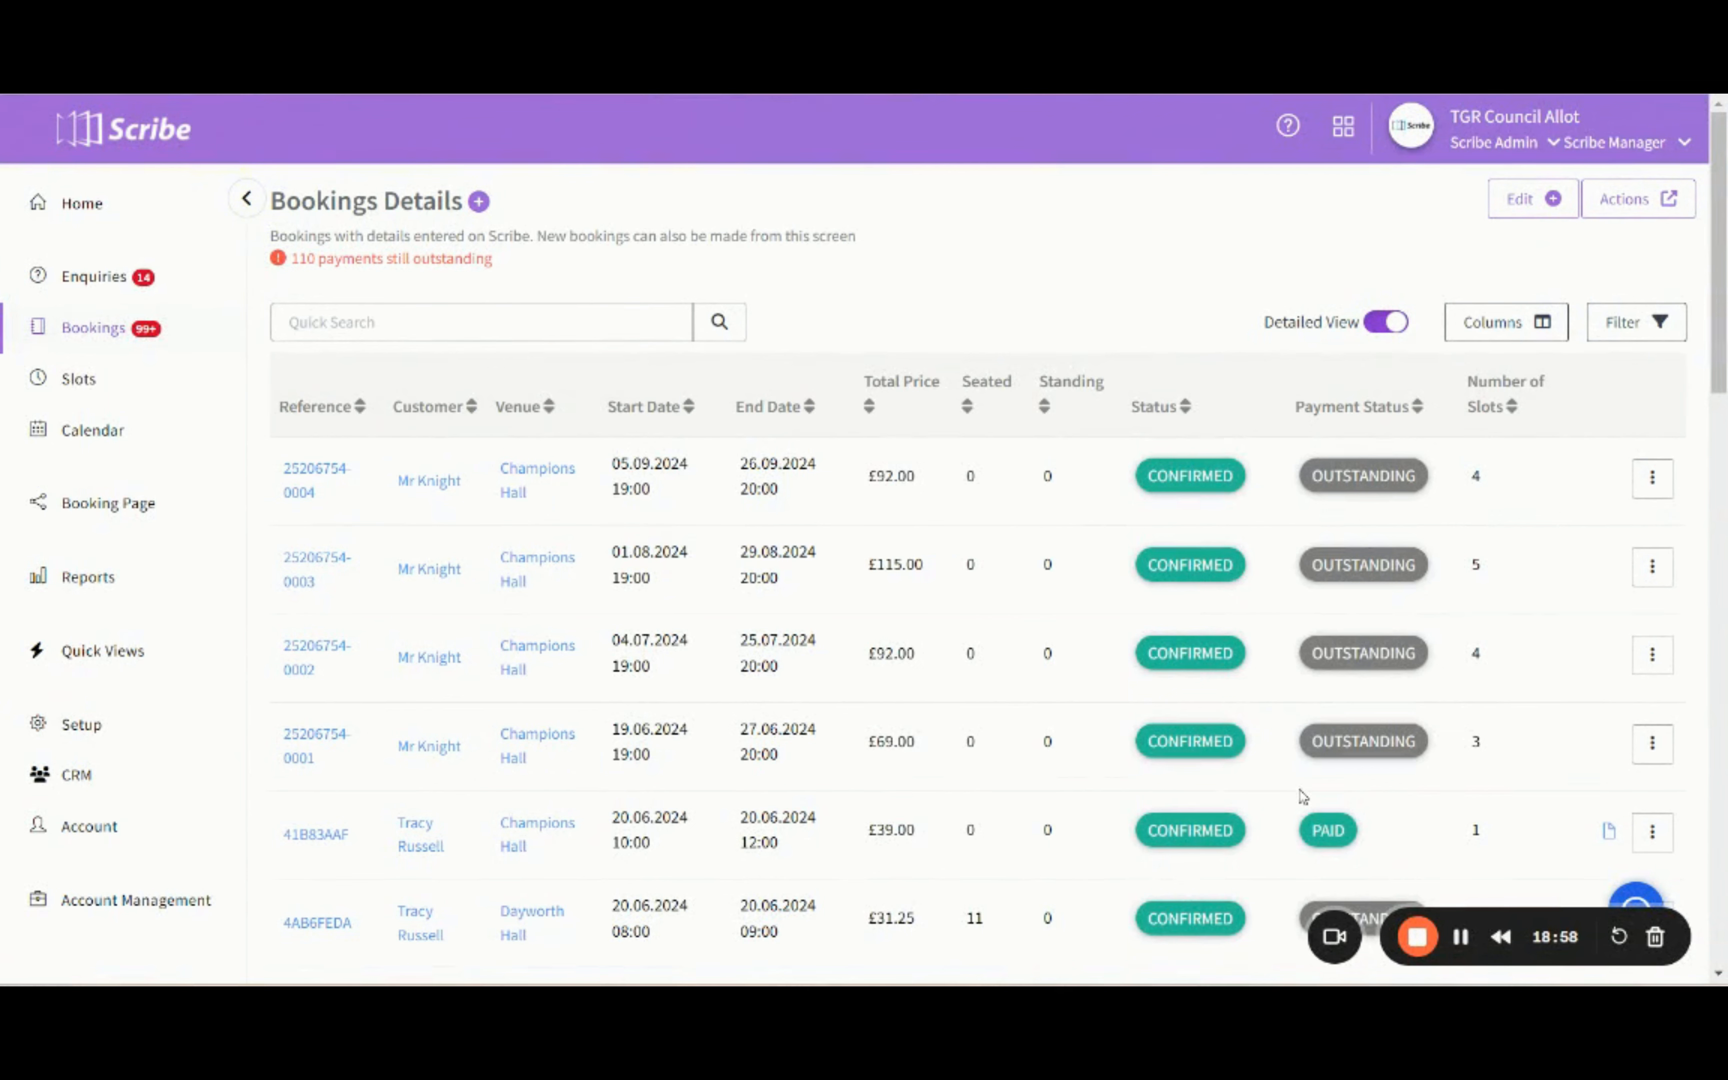
{"action": "left_click", "coordinate": [1652, 742]}
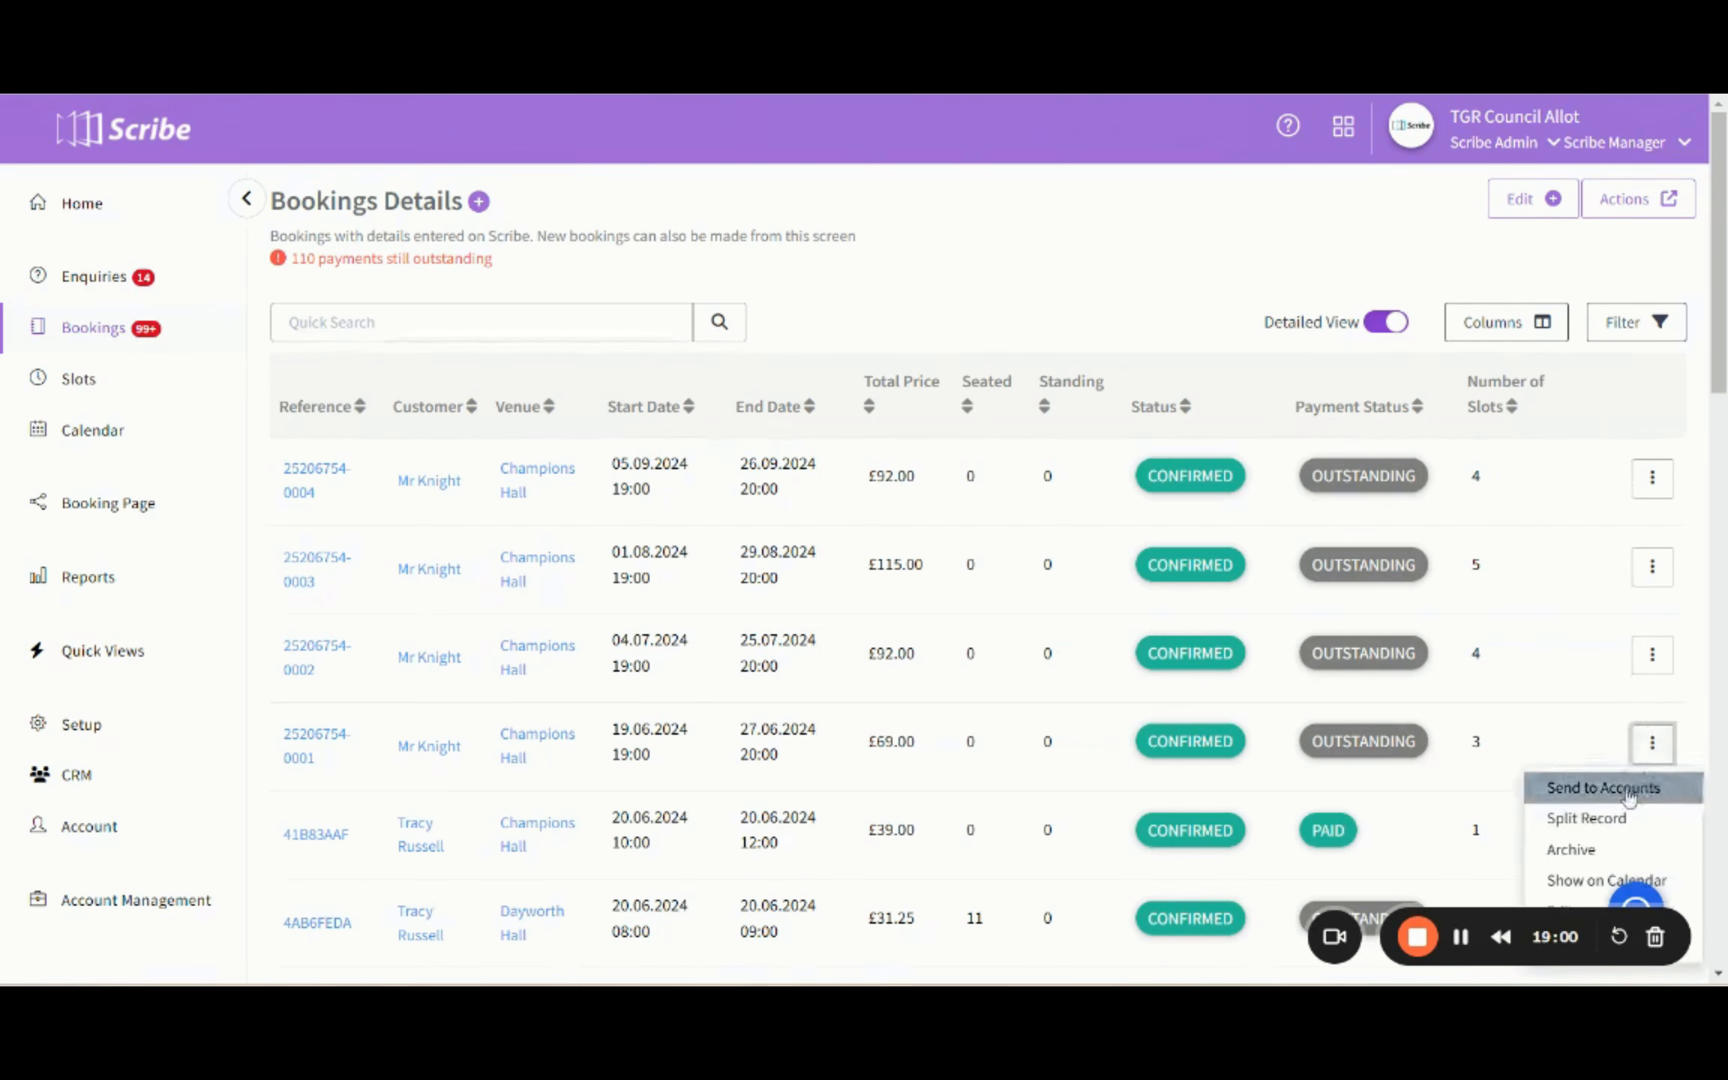
{"action": "left_click", "coordinate": [1602, 788]}
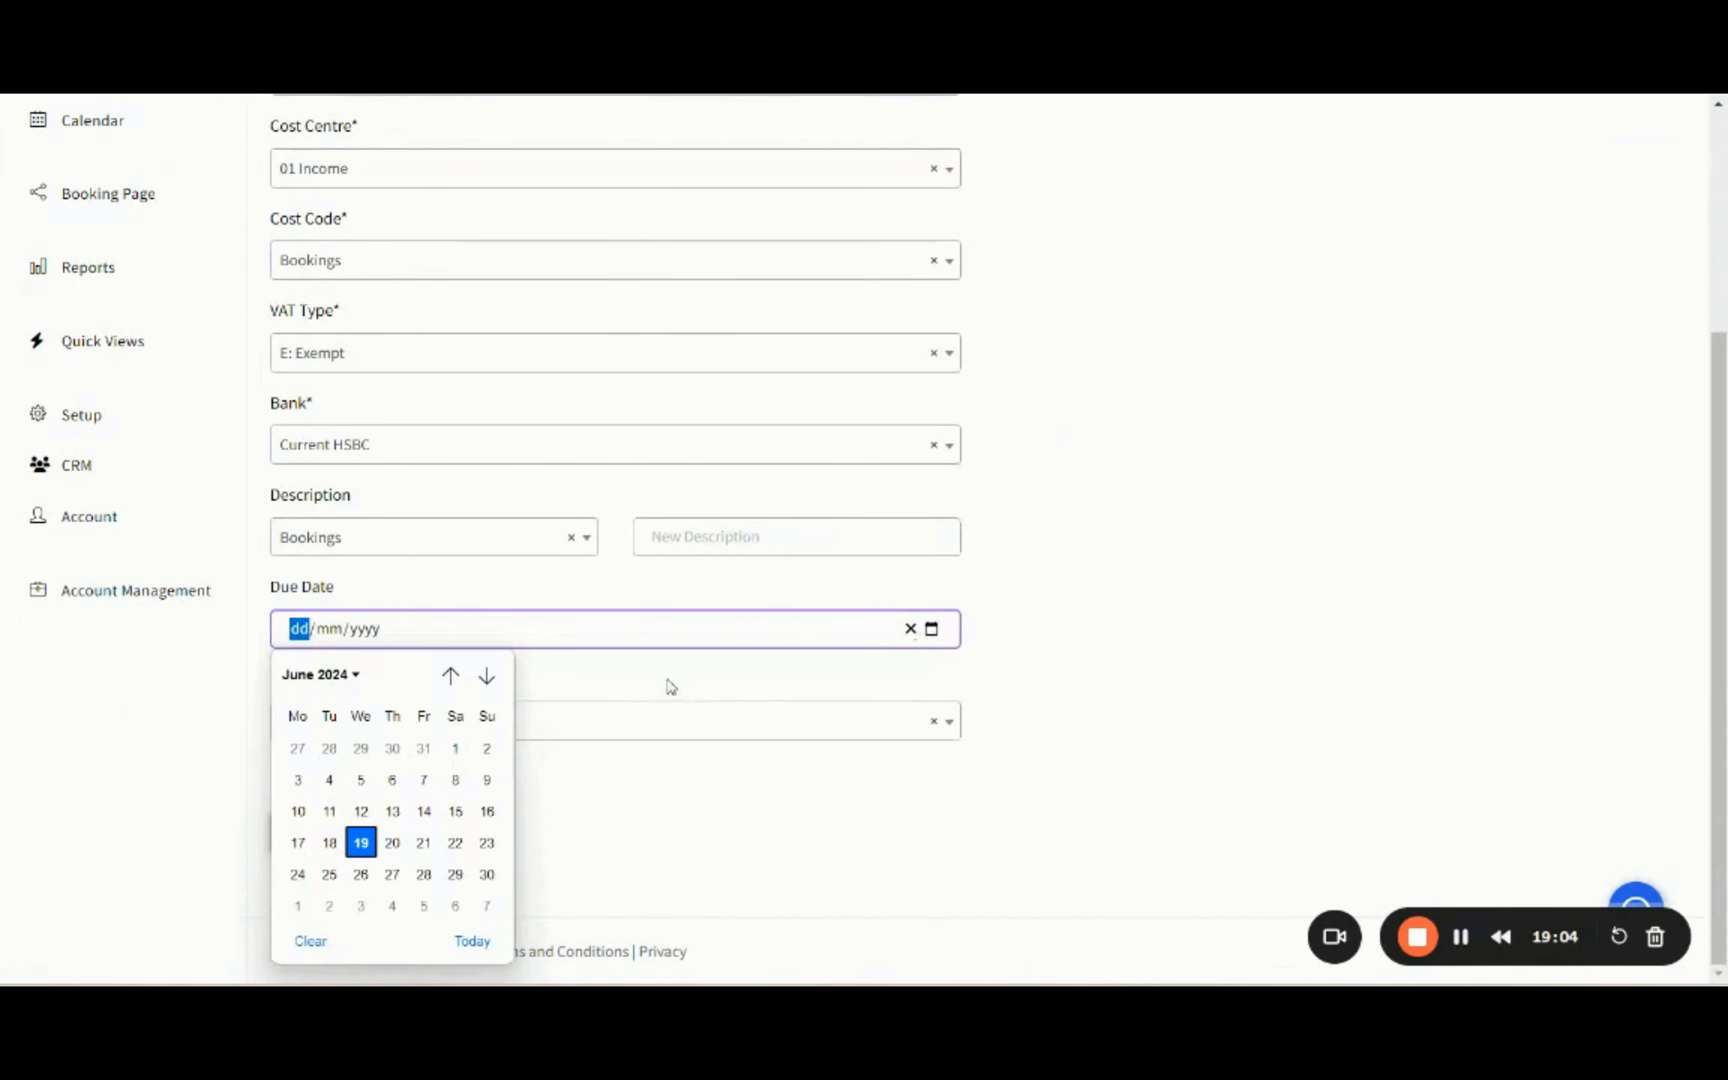
{"action": "left_click", "coordinate": [486, 874]}
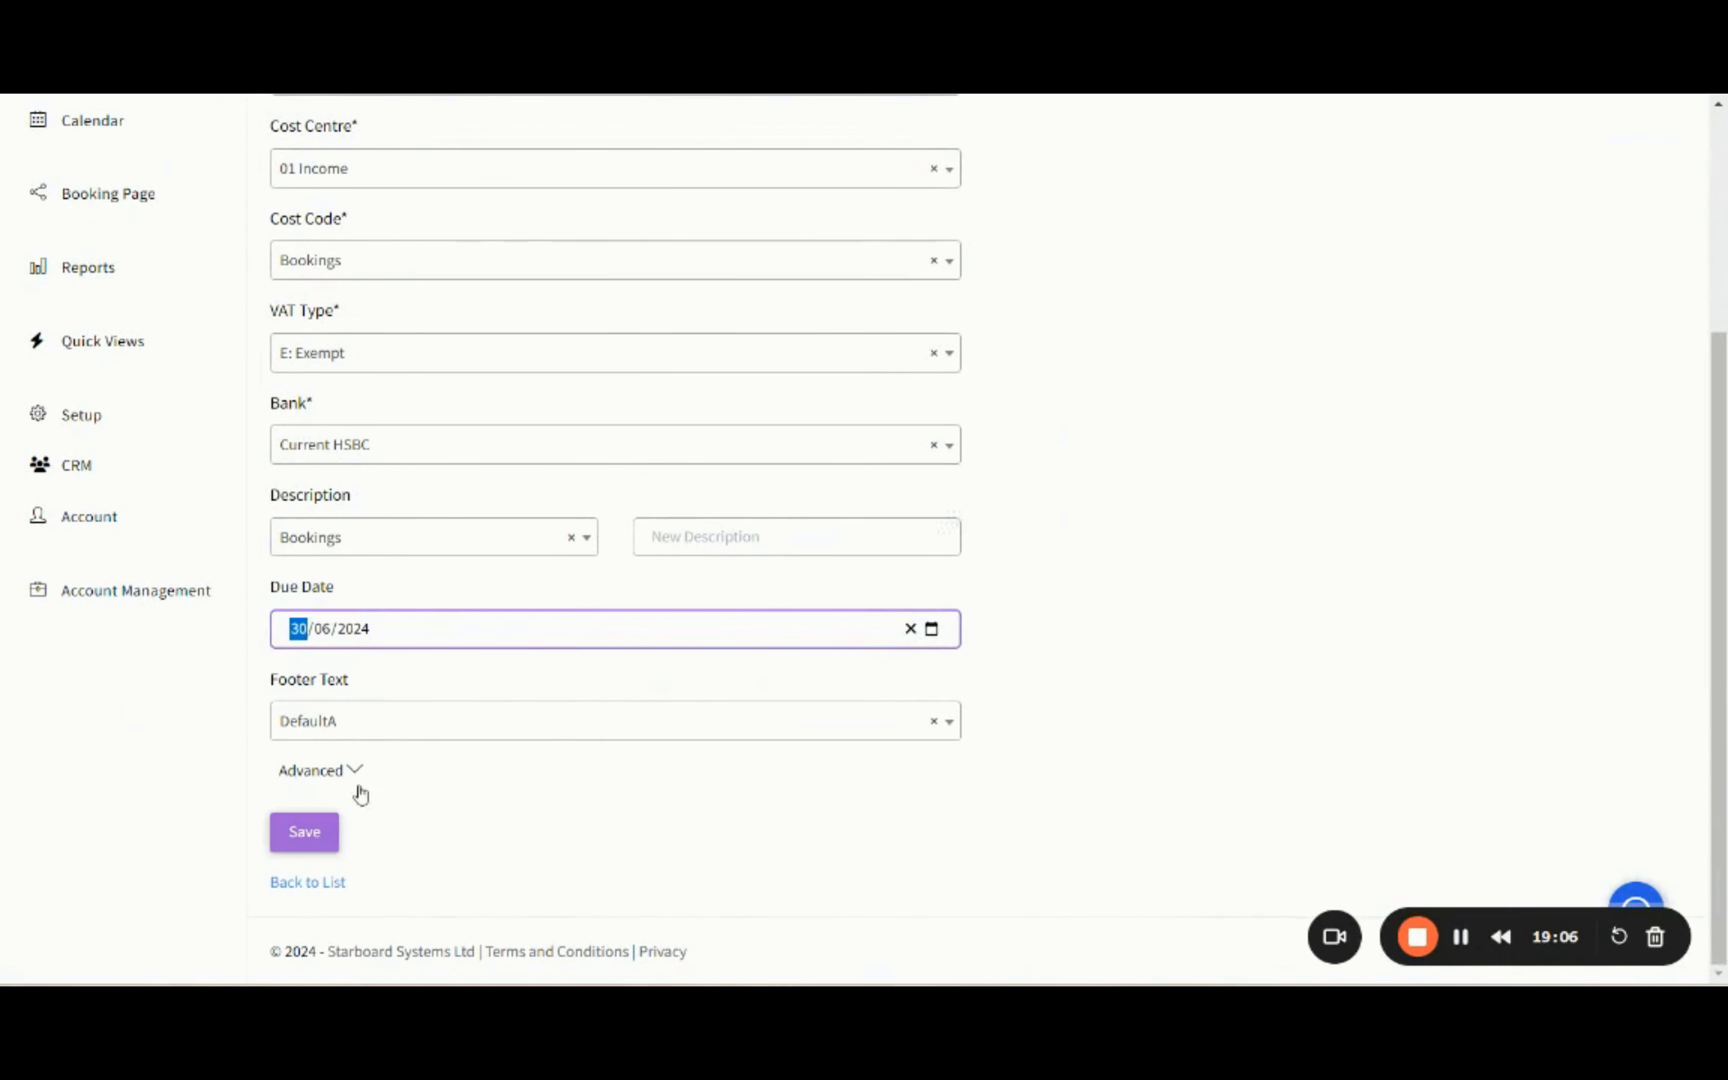
{"action": "left_click", "coordinate": [304, 831]}
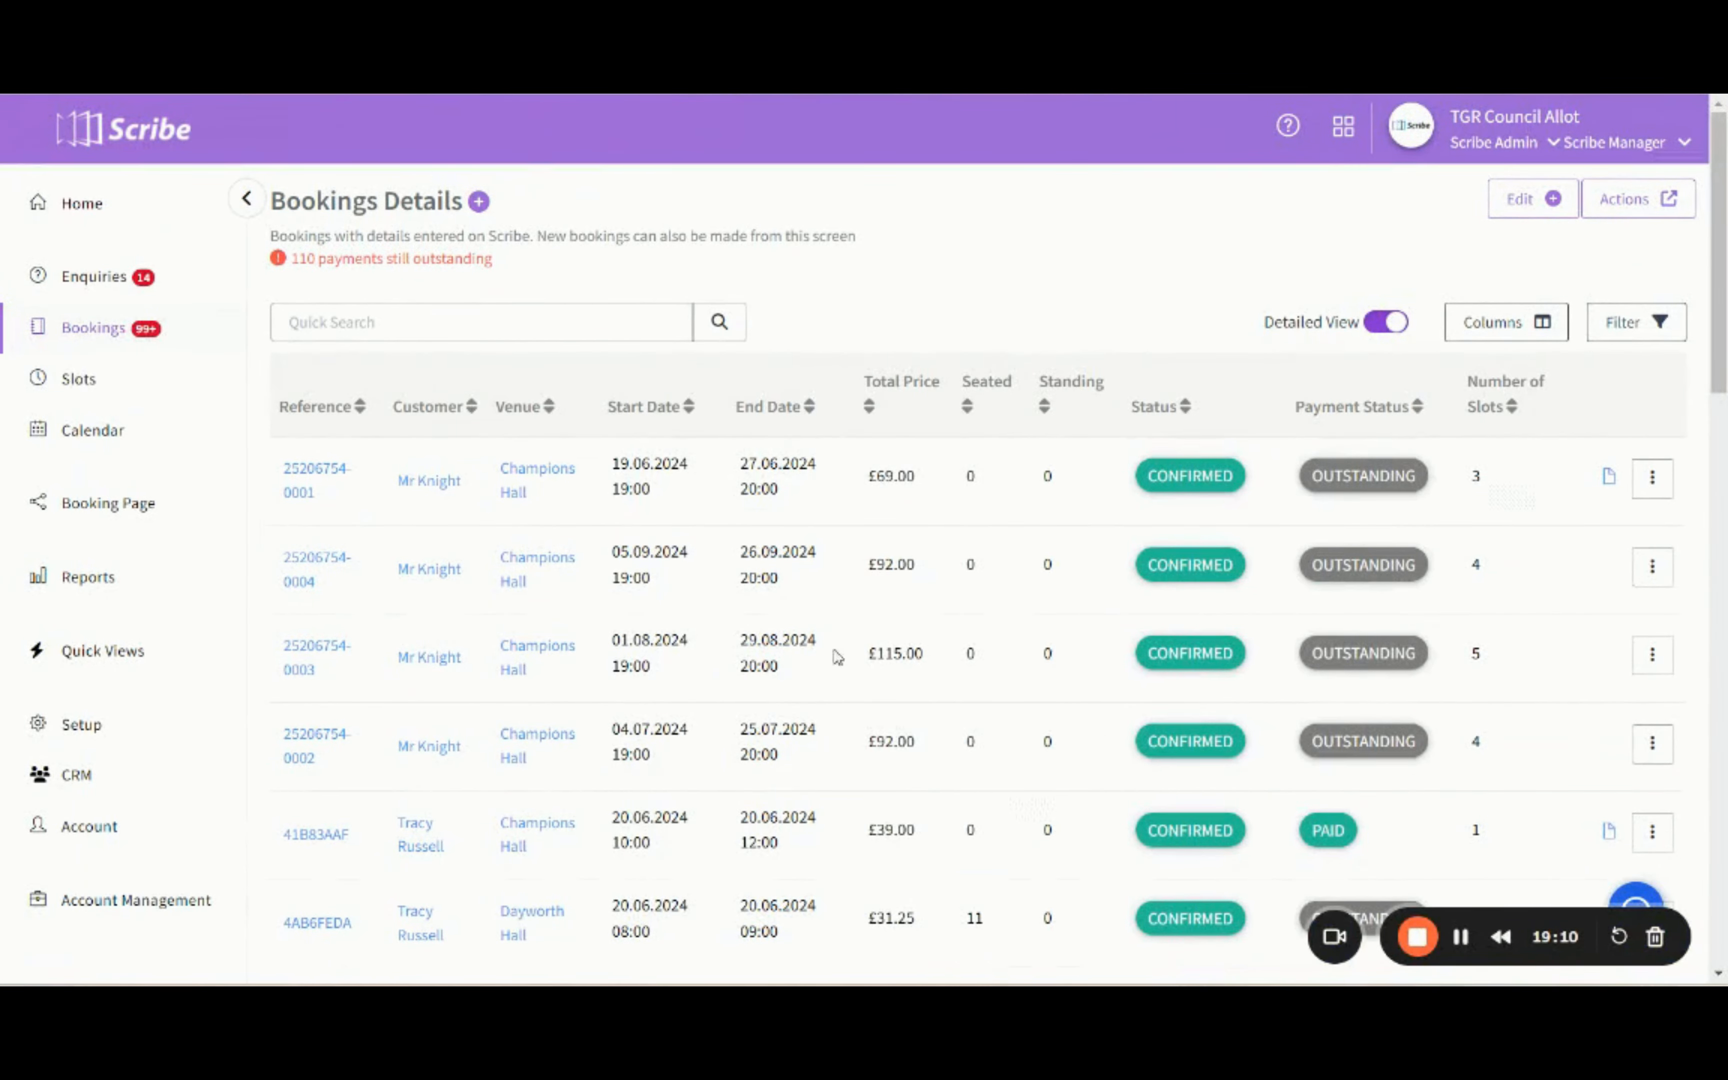
{"action": "mouse_move", "coordinate": [541, 787]}
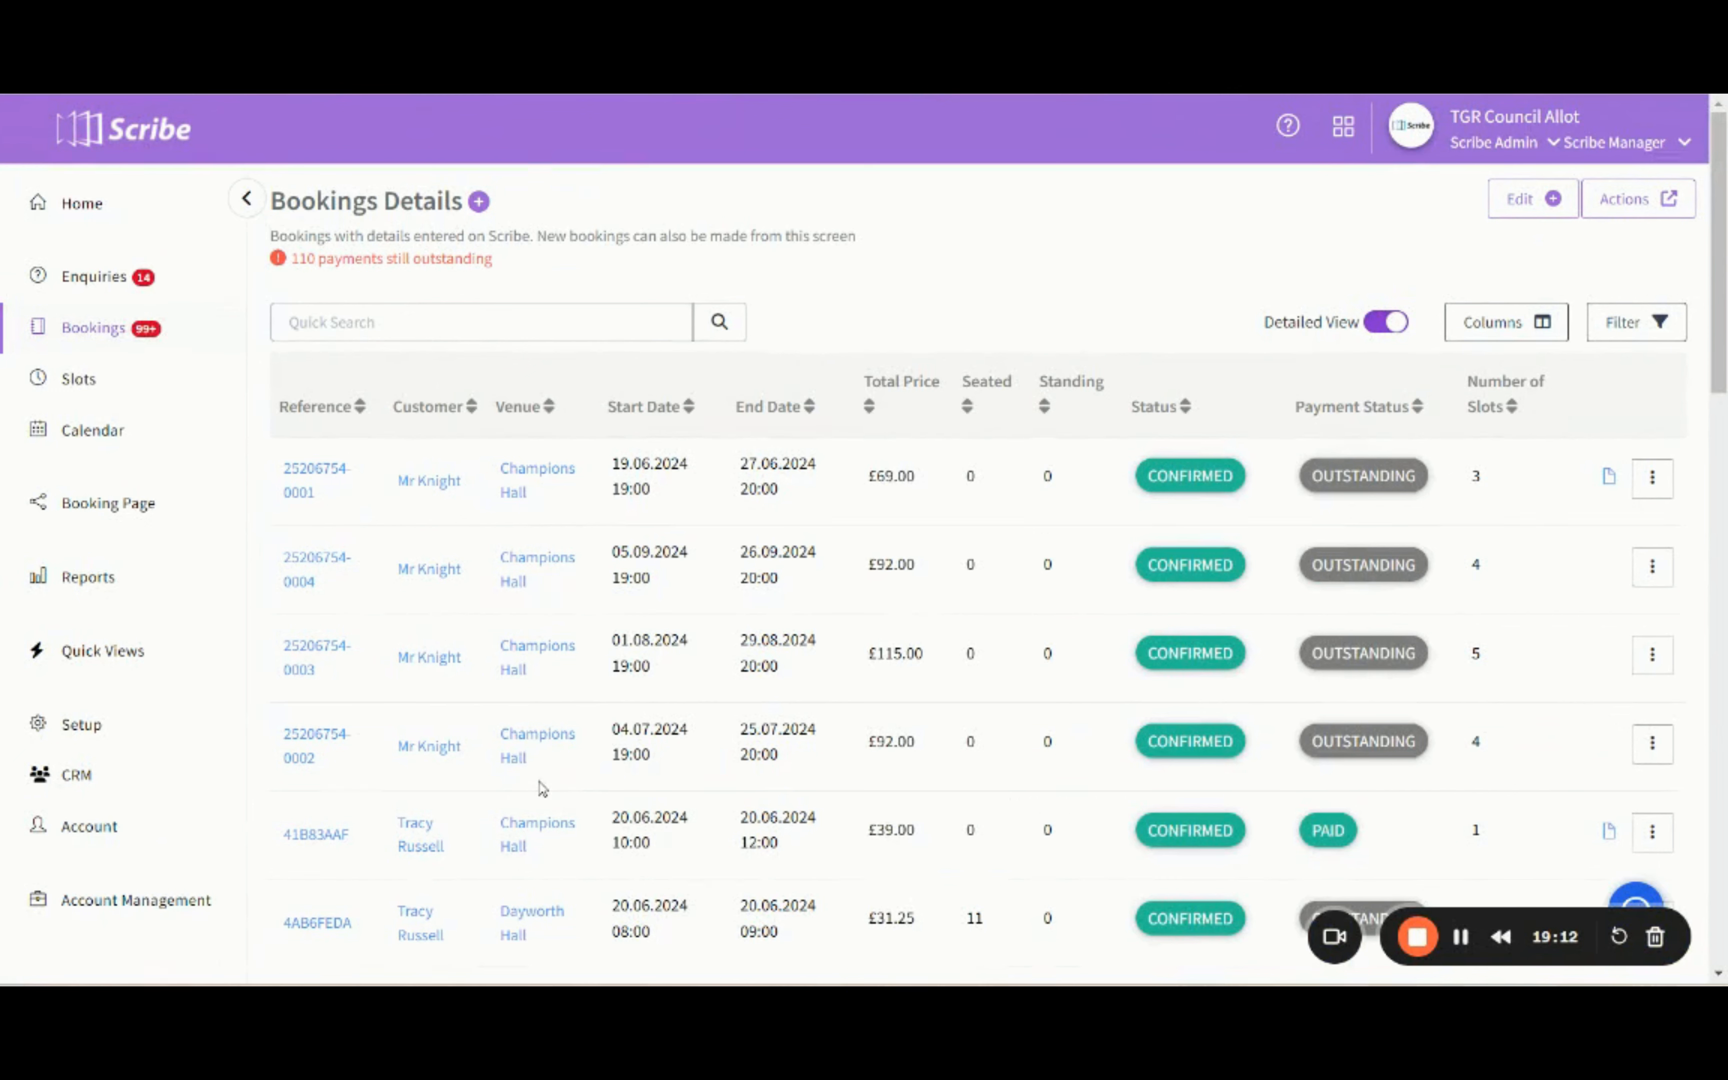